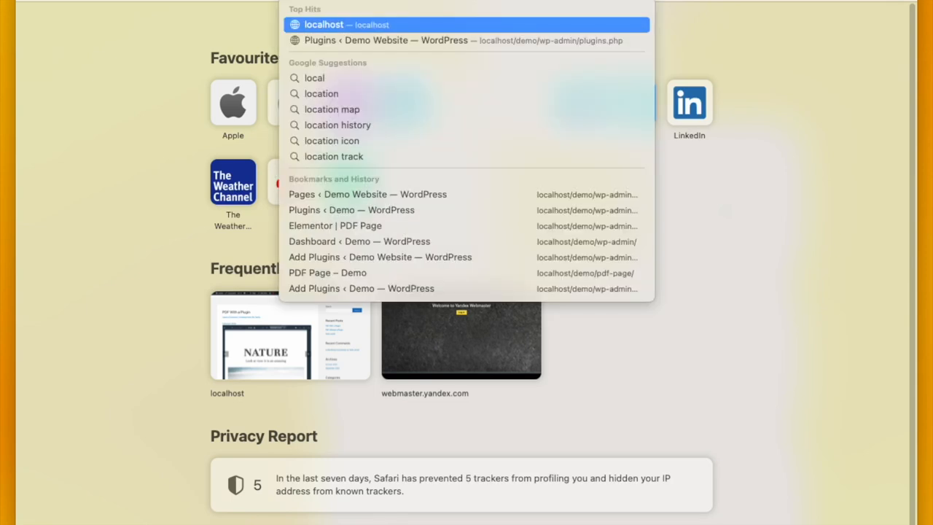
mouse_move(437, 41)
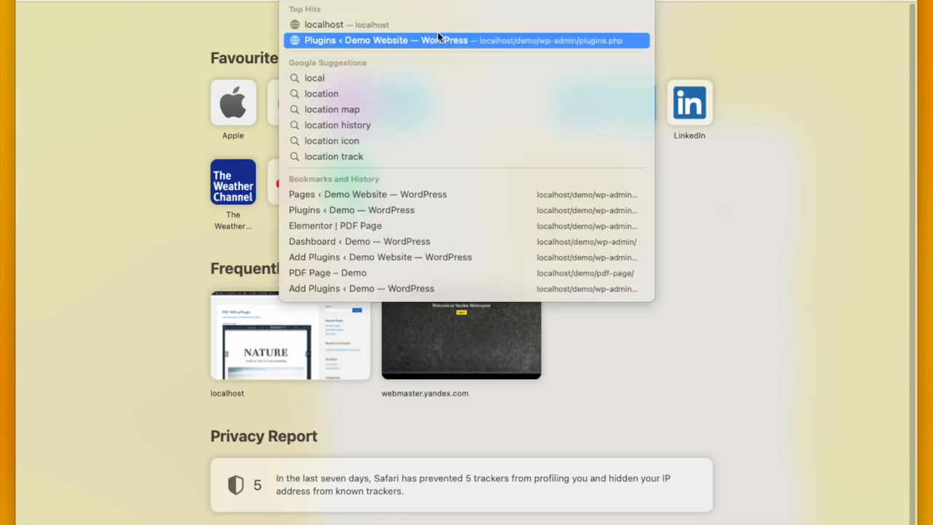
Load the Demo Website's WordPress Installed Plugins page from Safari's address suggestions
left_click(467, 41)
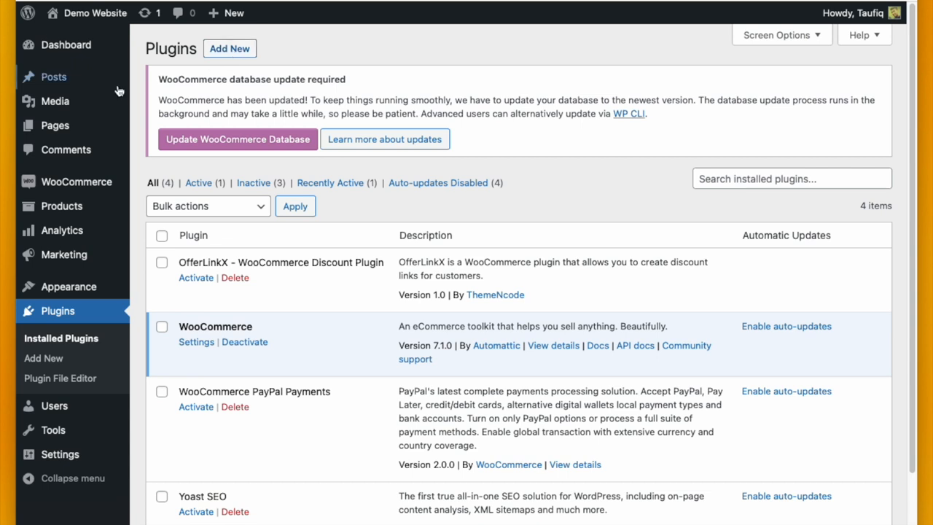
mouse_move(73, 350)
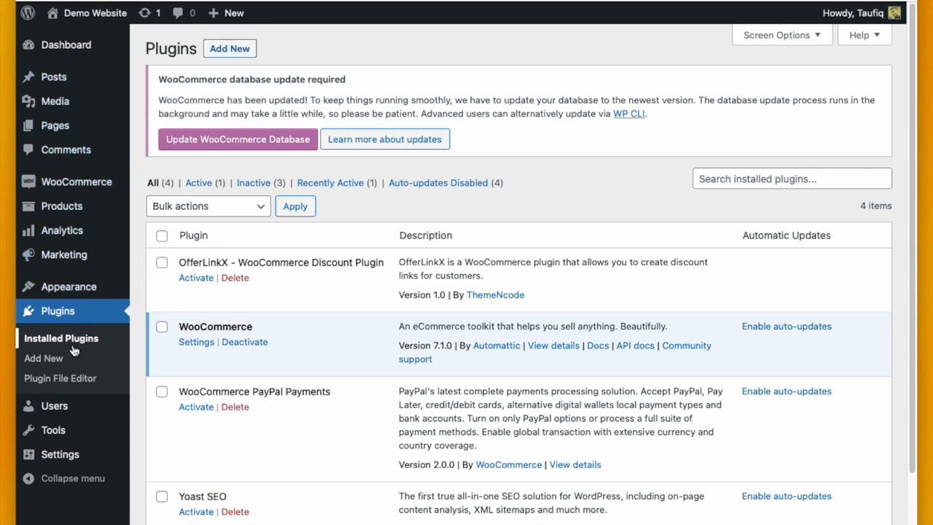
mouse_move(292, 289)
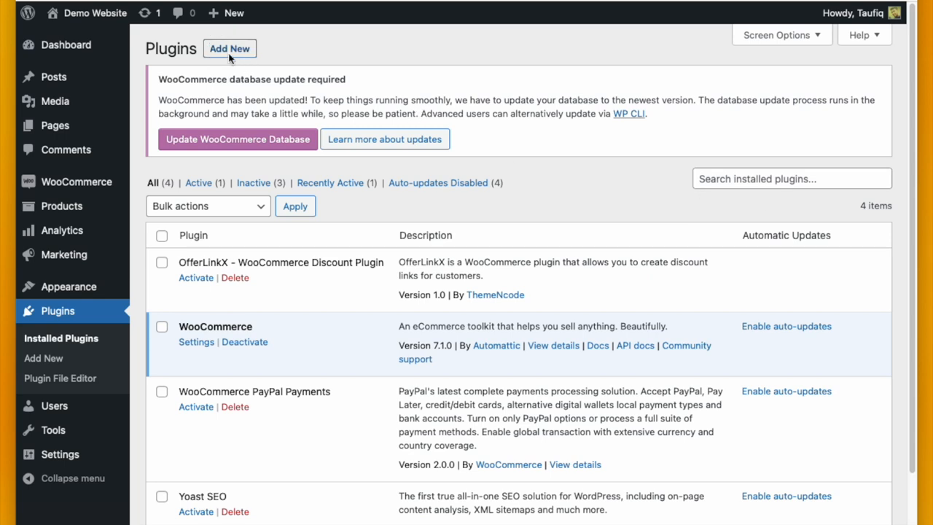
Search the plugin directory for 'elementor', then install and activate Elementor Website Builder
left_click(231, 48)
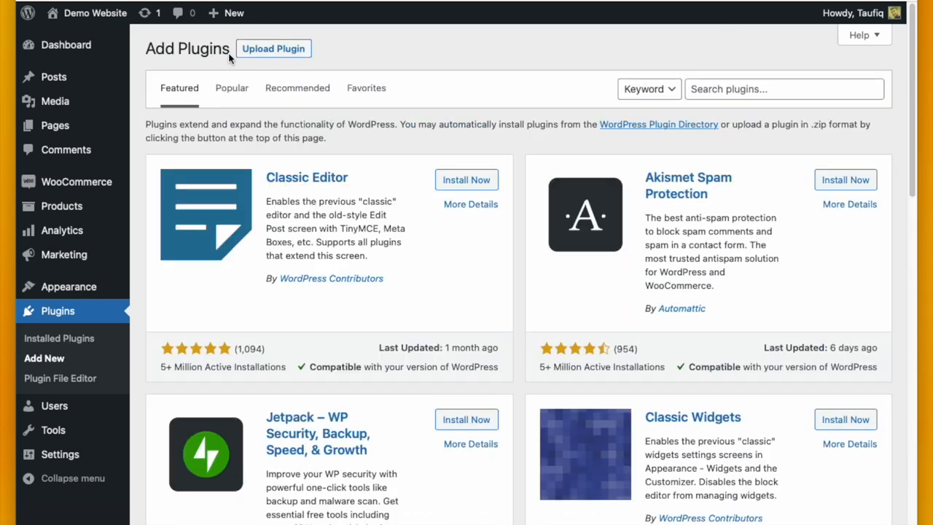
left_click(784, 89)
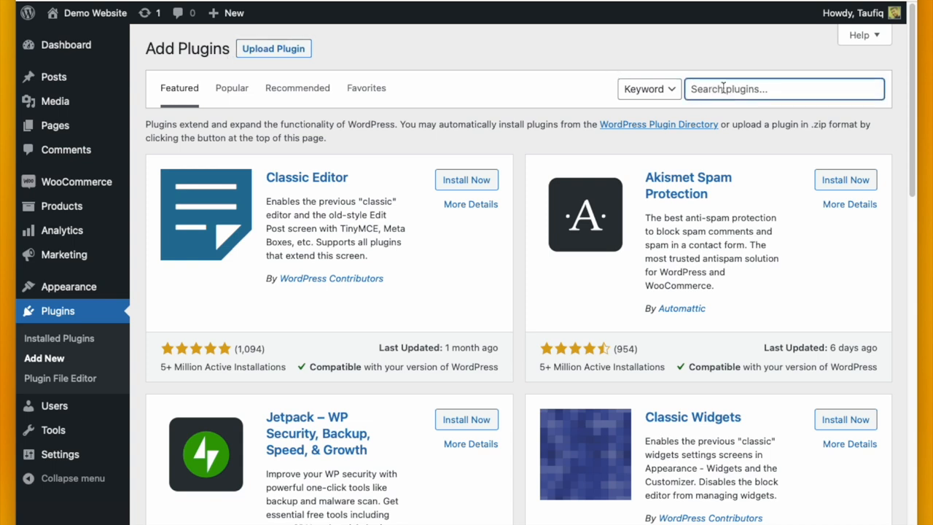
type("elementor")
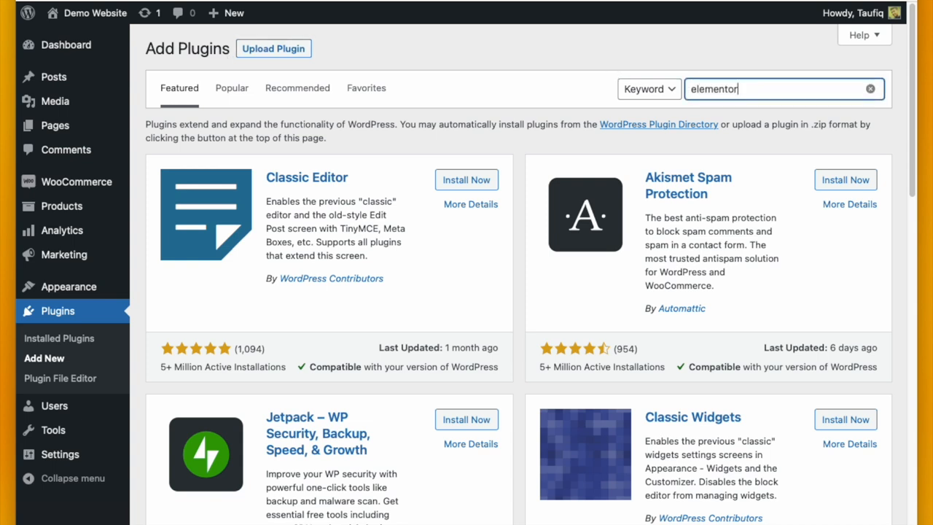
key("Enter")
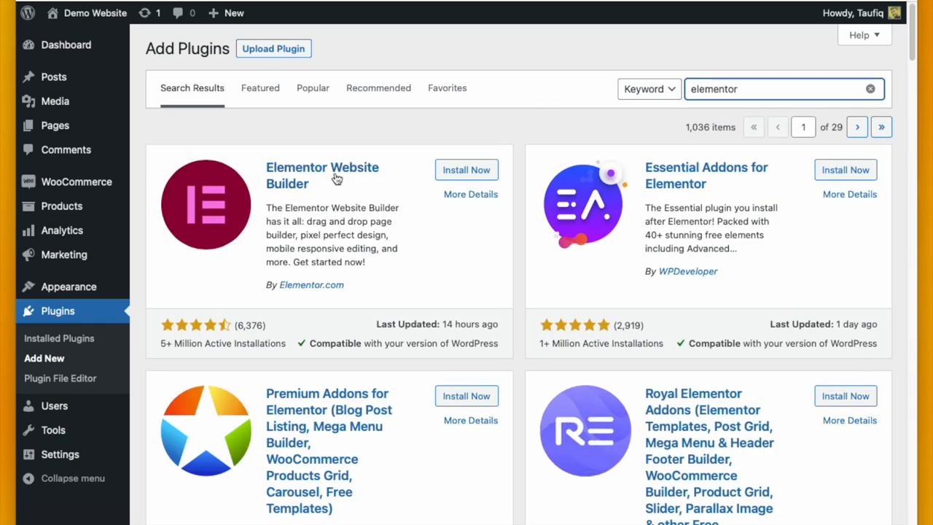
mouse_move(405, 201)
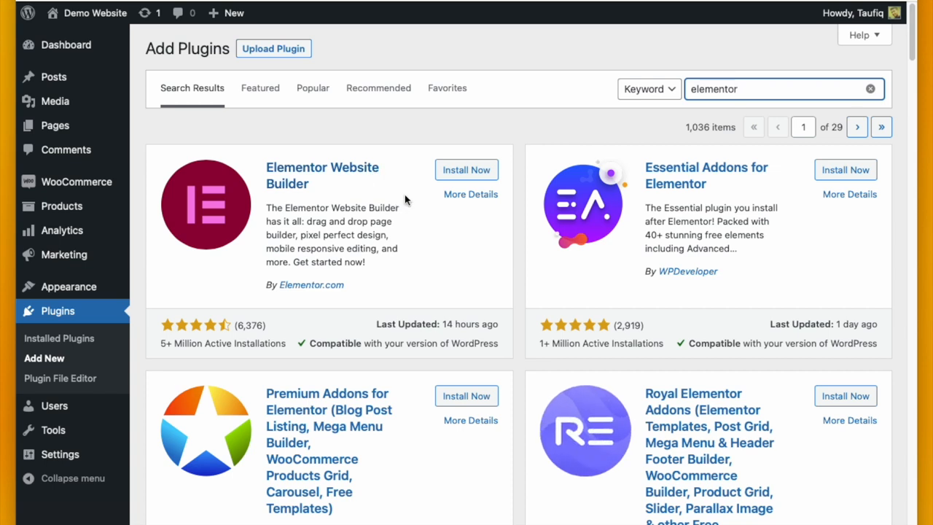
left_click(466, 170)
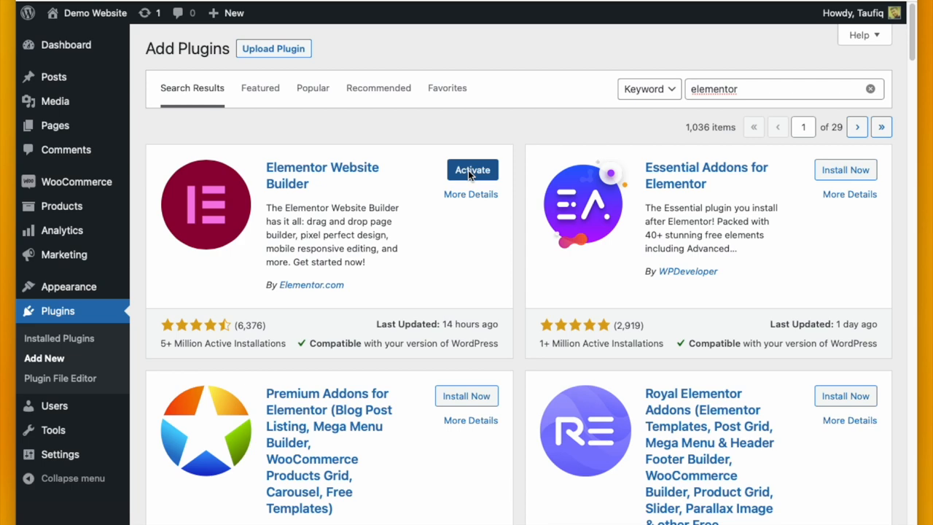
left_click(472, 169)
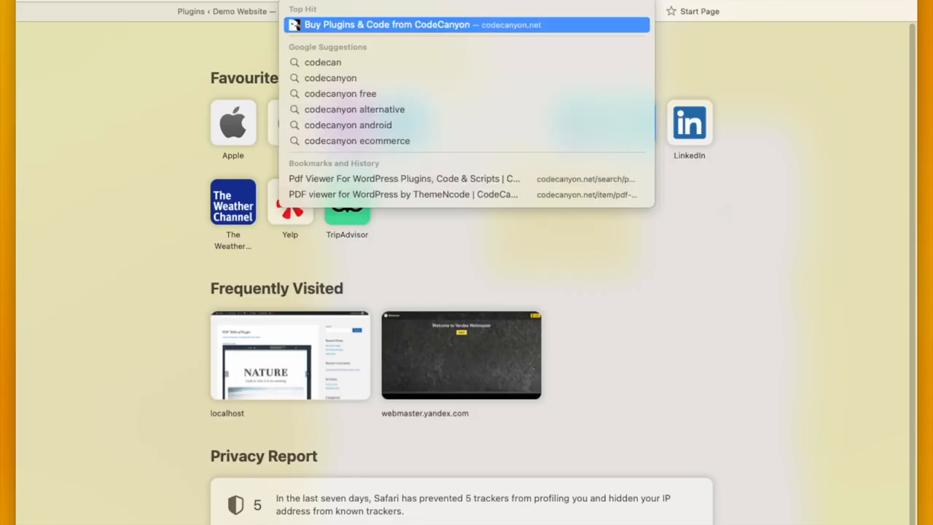
Search CodeCanyon for 'pdf viewer for wordpress' and add ThemeNcode's plugin to the cart
left_click(387, 25)
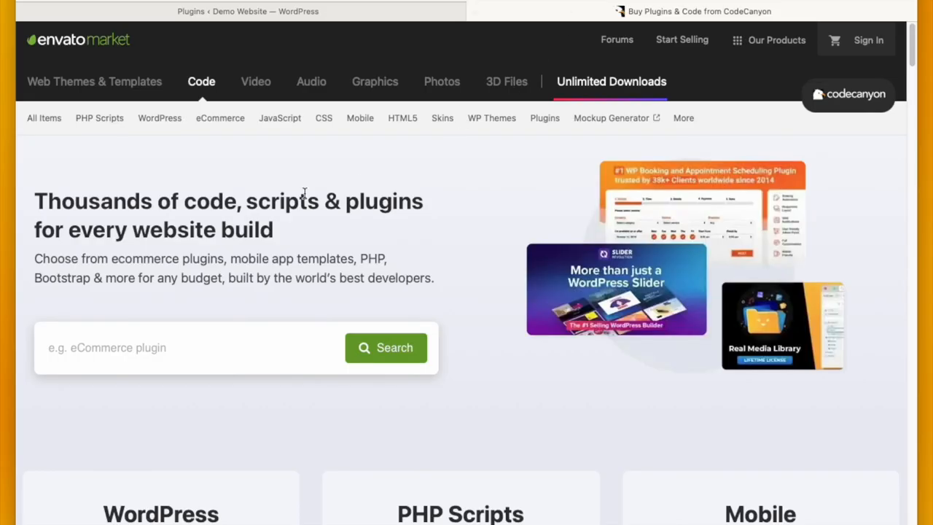
type("pdf viewer for")
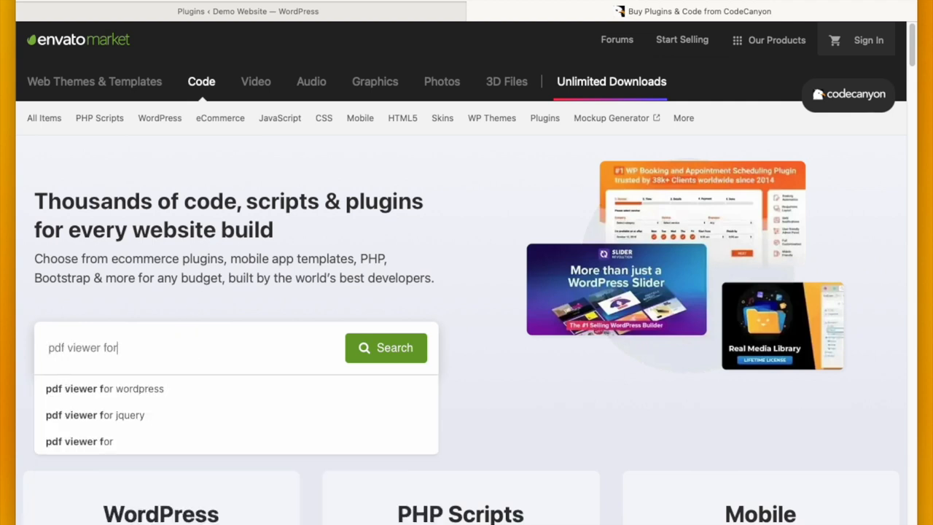
left_click(131, 388)
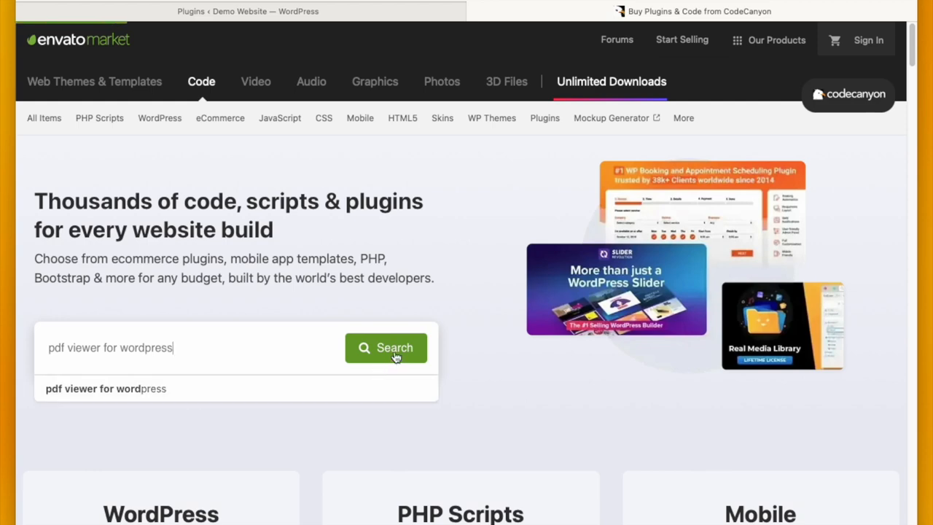
left_click(385, 347)
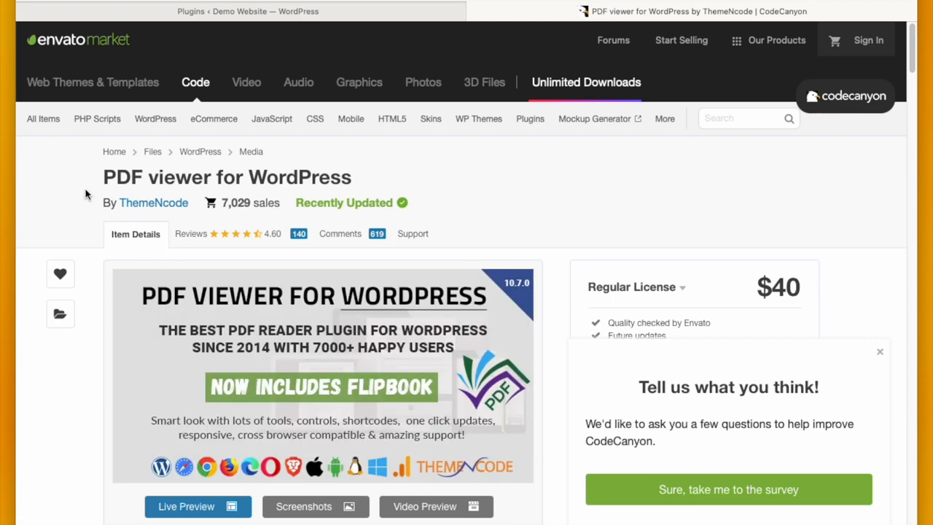
mouse_move(561, 416)
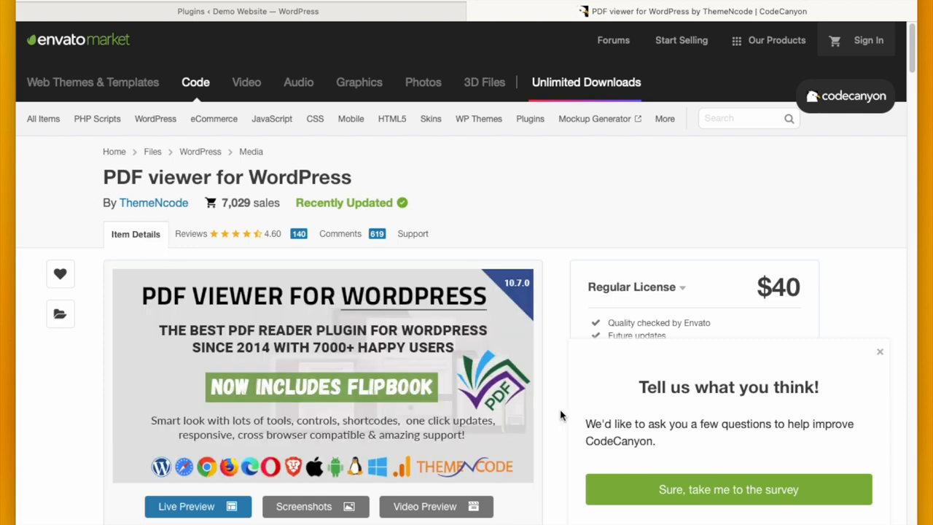
scroll("down", 3)
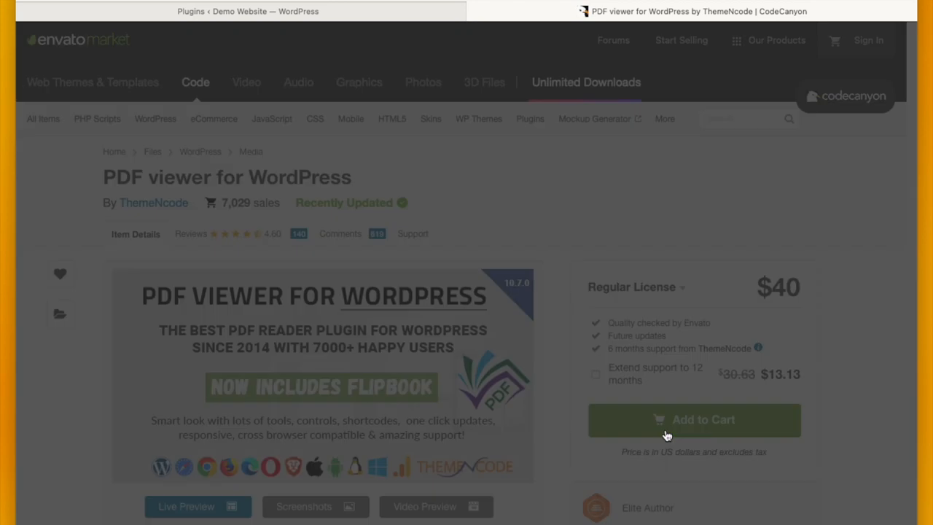
left_click(694, 420)
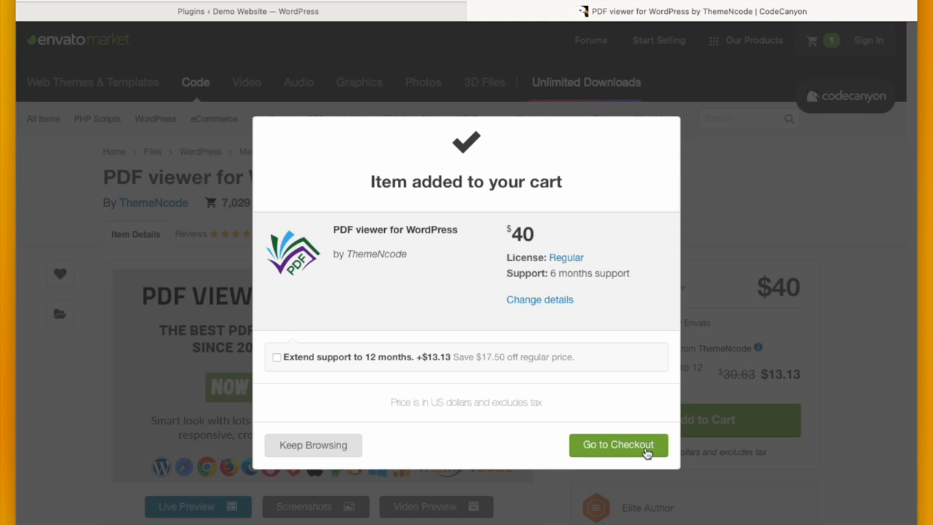
mouse_move(685, 300)
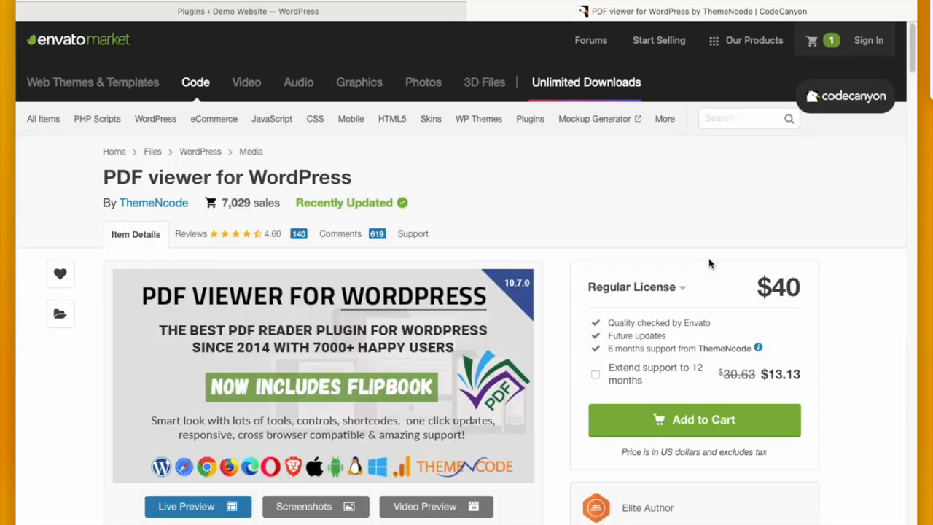
mouse_move(622, 150)
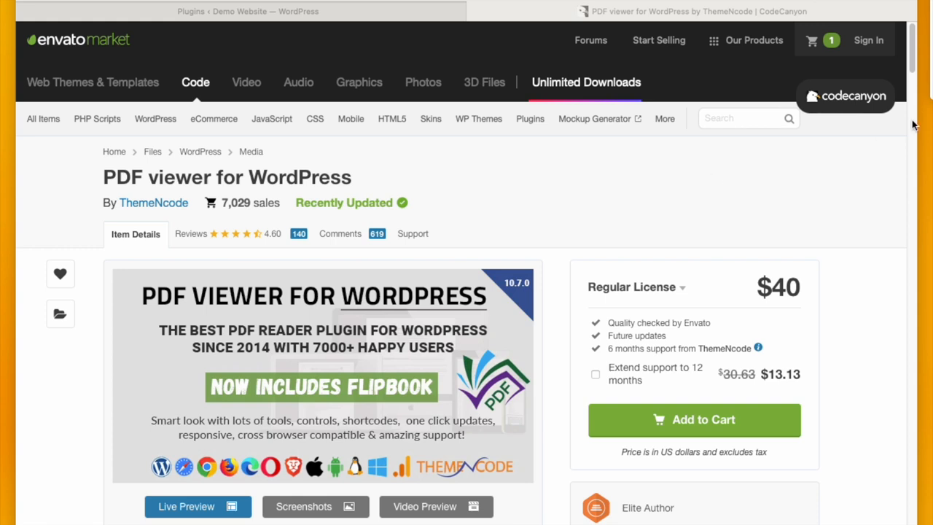
mouse_move(793, 187)
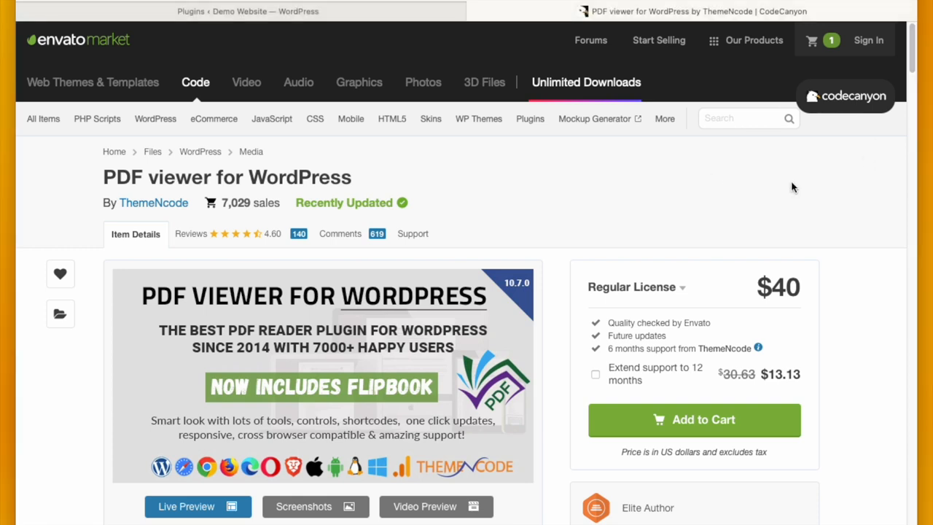
mouse_move(637, 444)
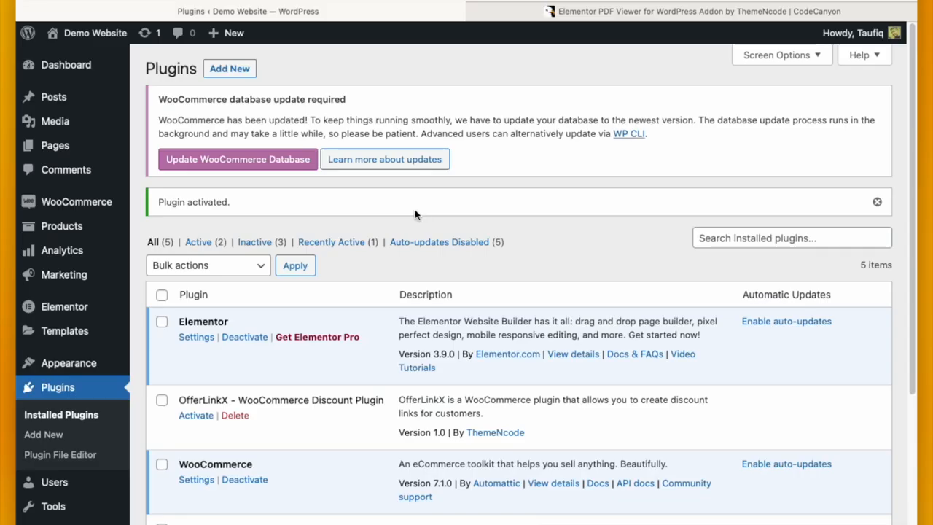
mouse_move(436, 193)
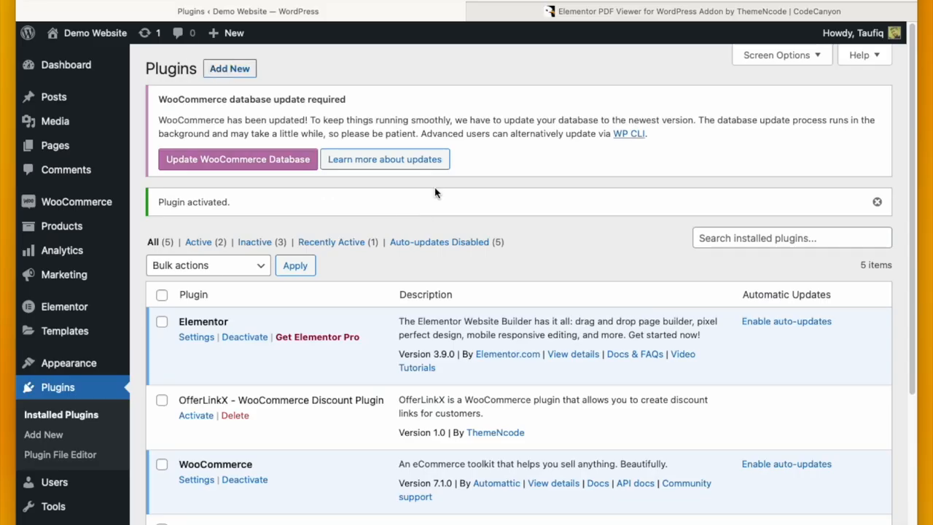
Upload pdf-viewer-for-wordpress.zip from Downloads and install it as a plugin
left_click(44, 435)
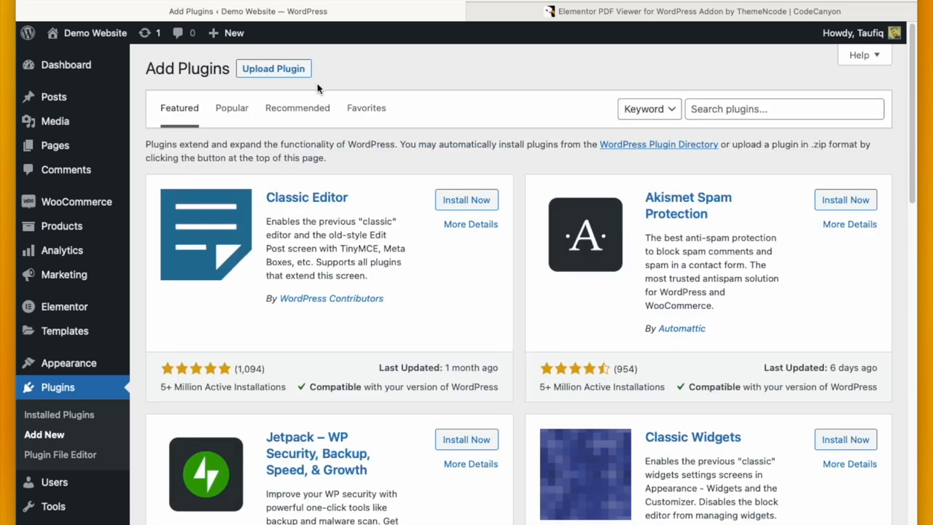
left_click(274, 68)
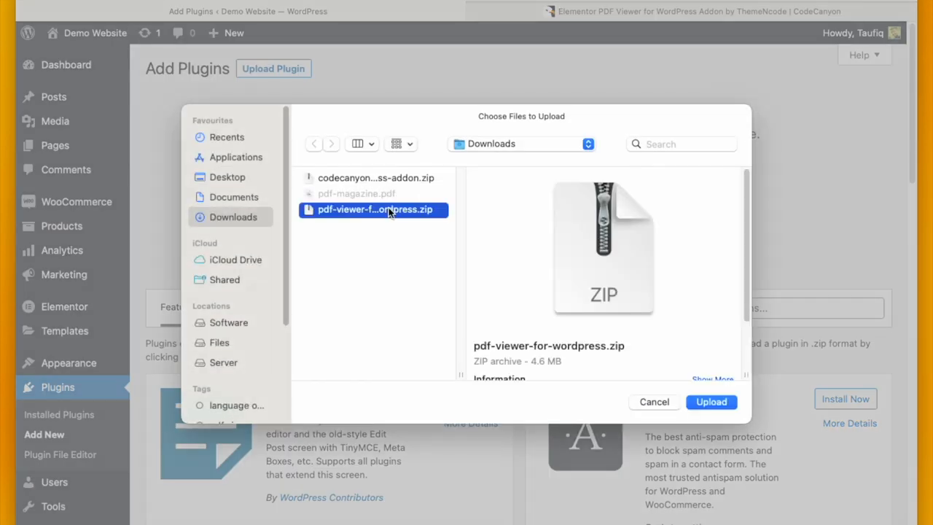
left_click(711, 403)
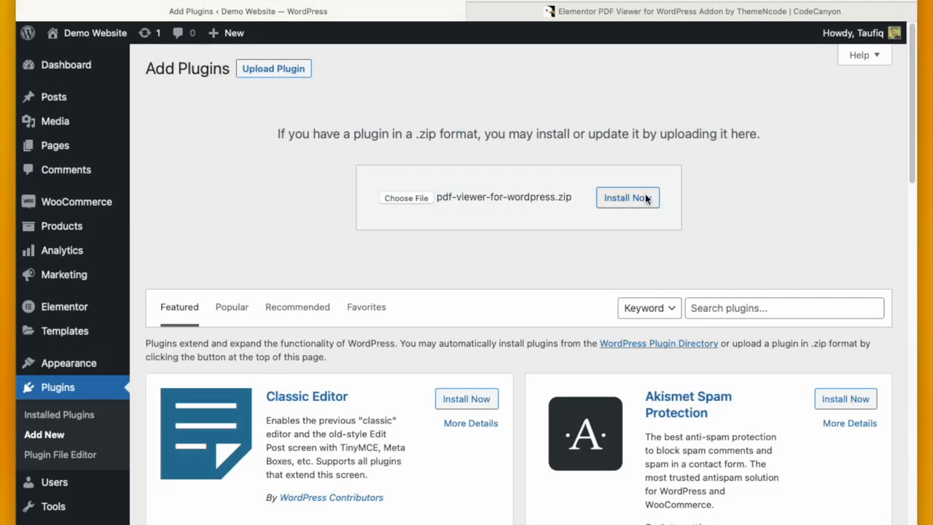
left_click(627, 198)
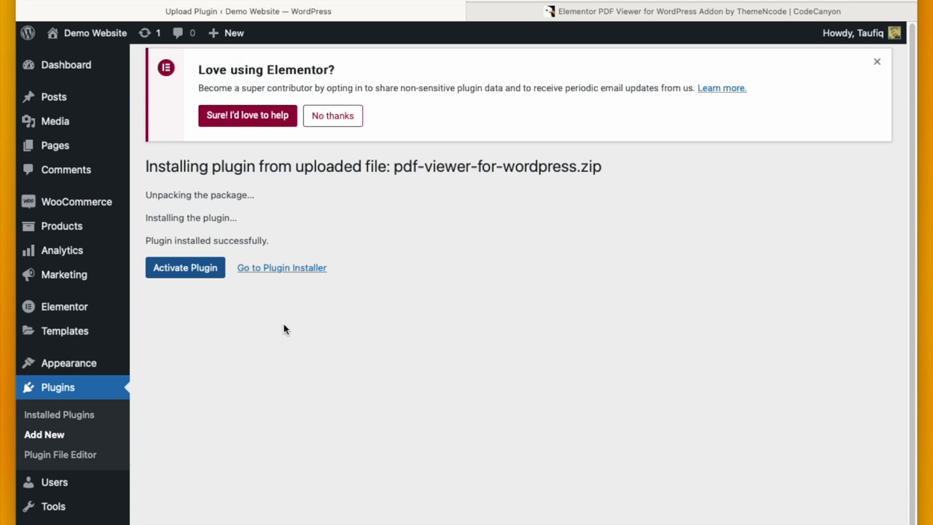
left_click(184, 268)
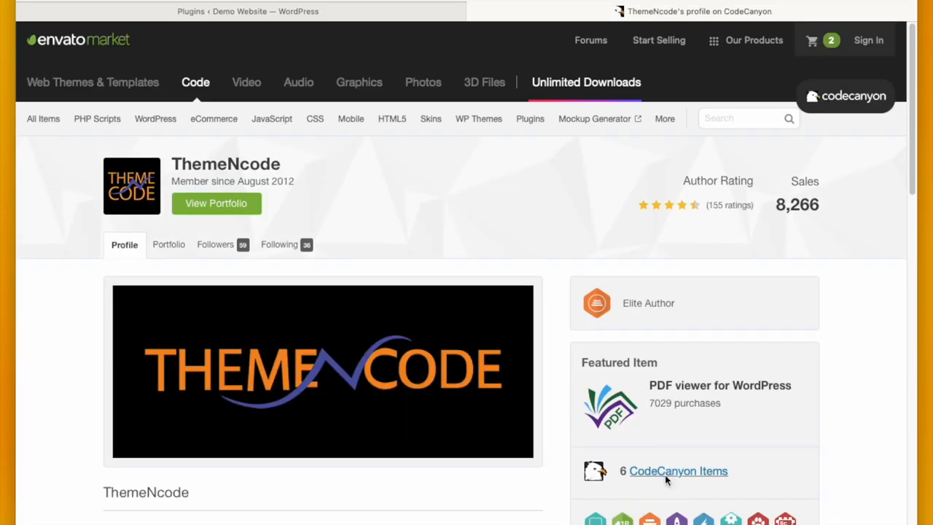
Add the Elementor PDF Viewer for WordPress Addon to the CodeCanyon cart and return to WordPress Plugins
left_click(676, 472)
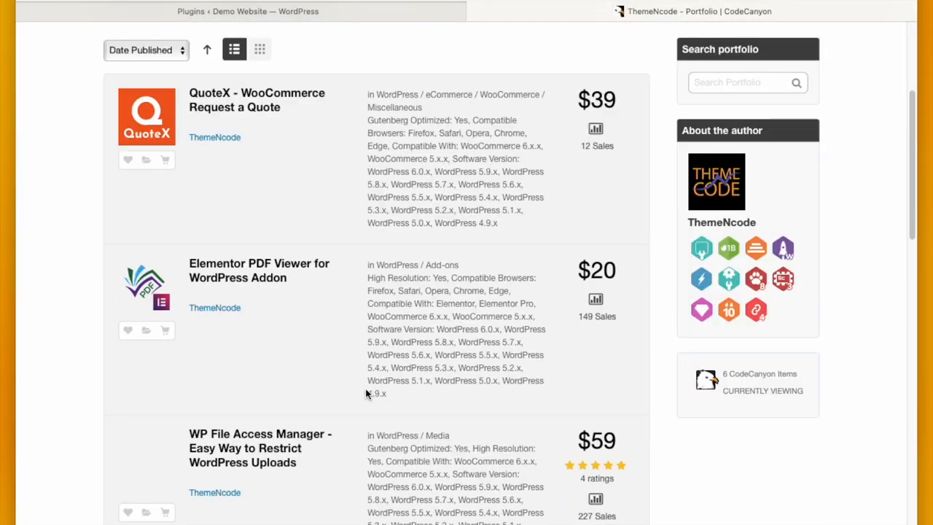
left_click(260, 270)
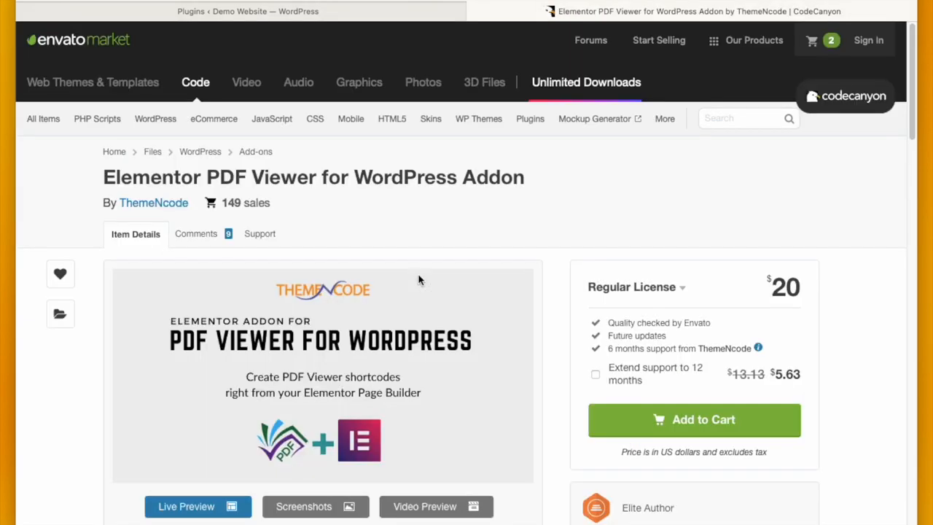
double_click(175, 178)
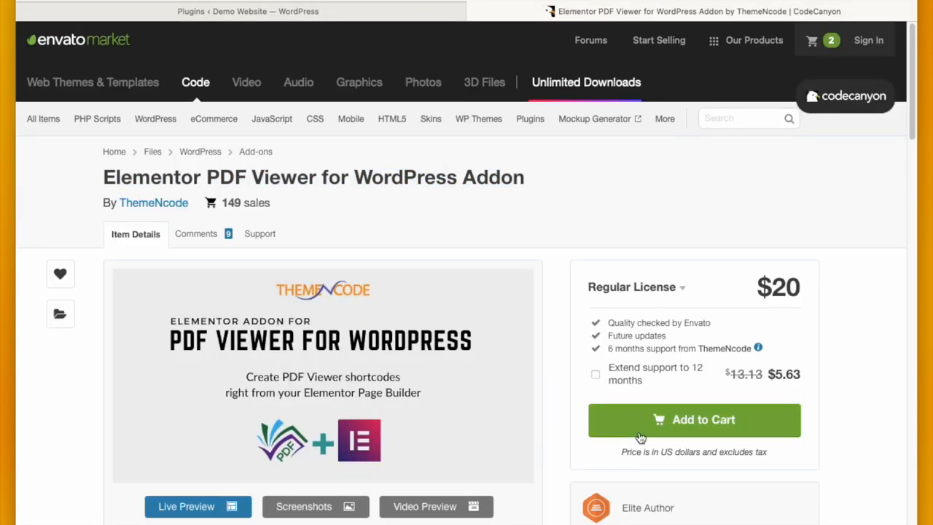
left_click(694, 420)
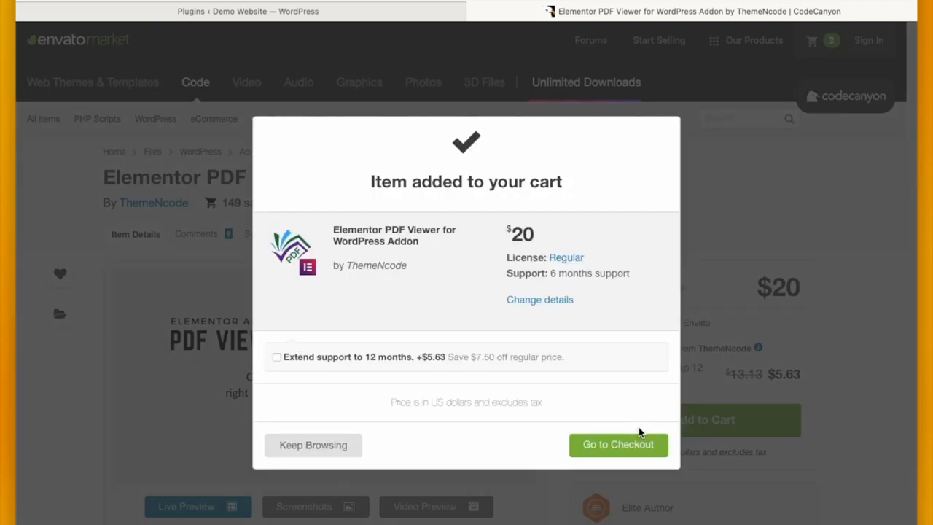
mouse_move(697, 406)
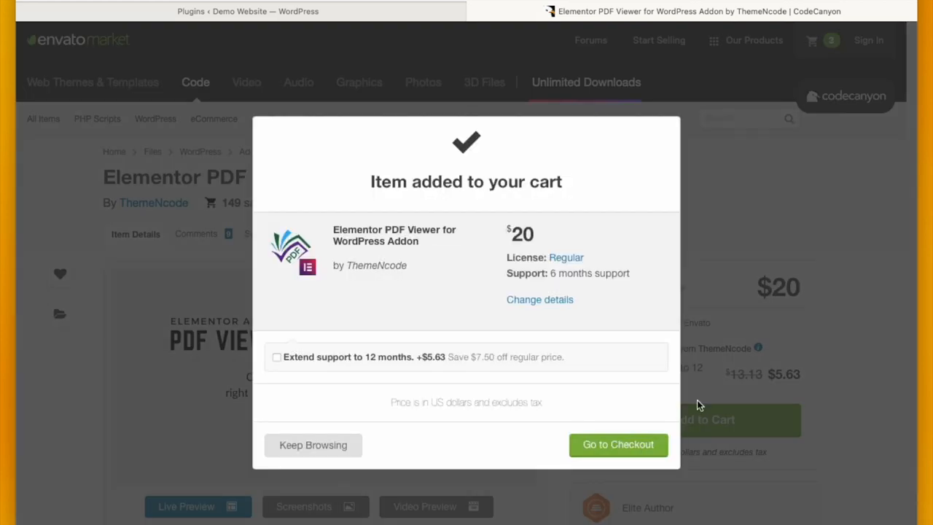
mouse_move(514, 444)
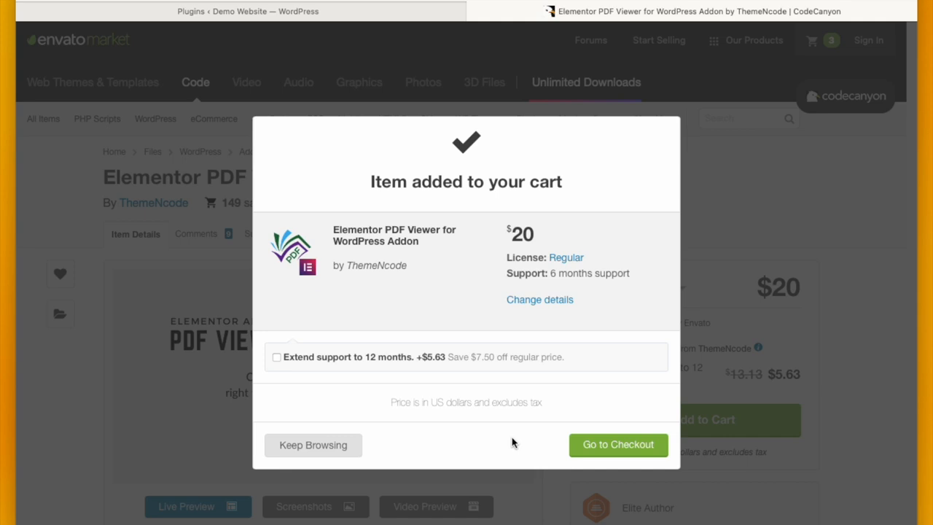
mouse_move(339, 443)
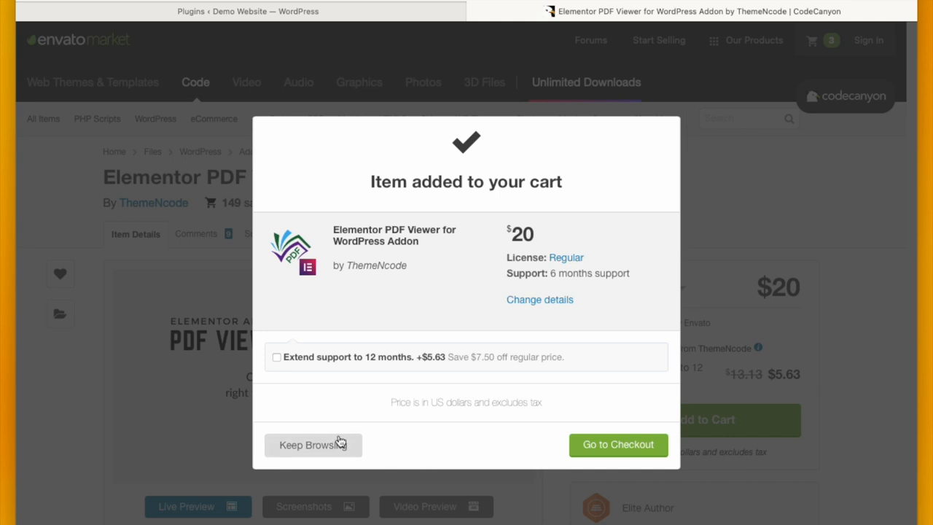
left_click(312, 445)
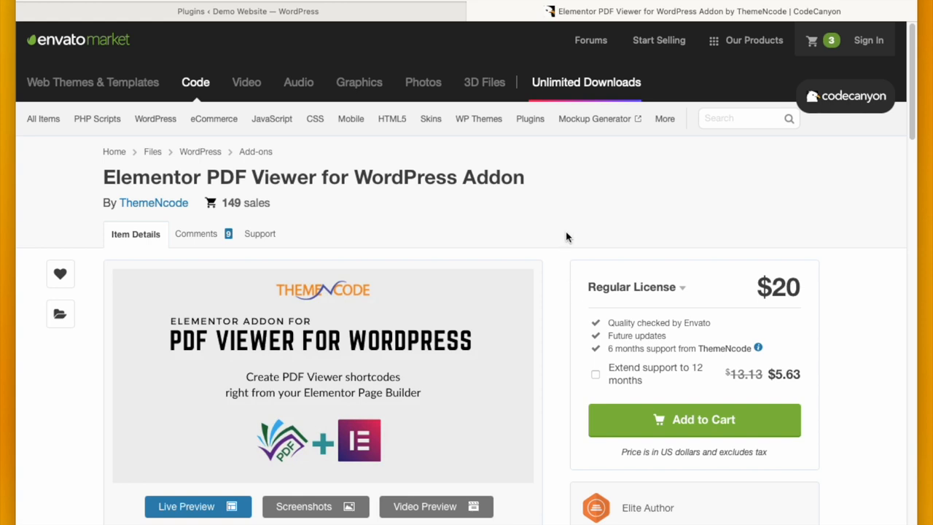
mouse_move(356, 29)
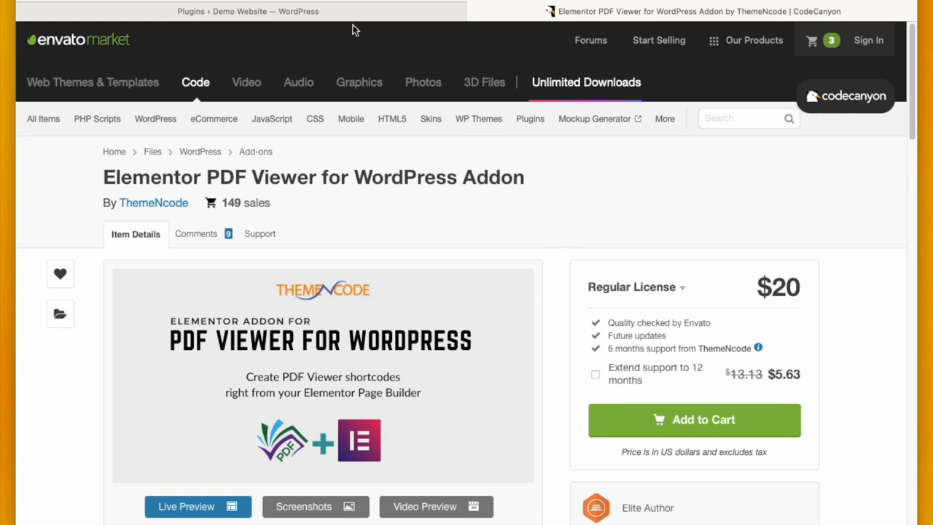
left_click(248, 12)
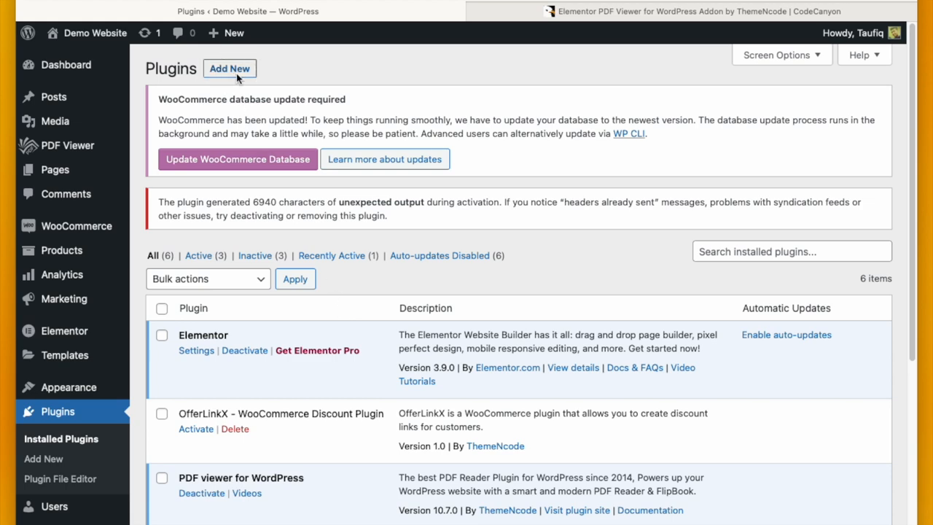
Choose the downloaded codecanyon addon .zip as the plugin file to upload
left_click(231, 68)
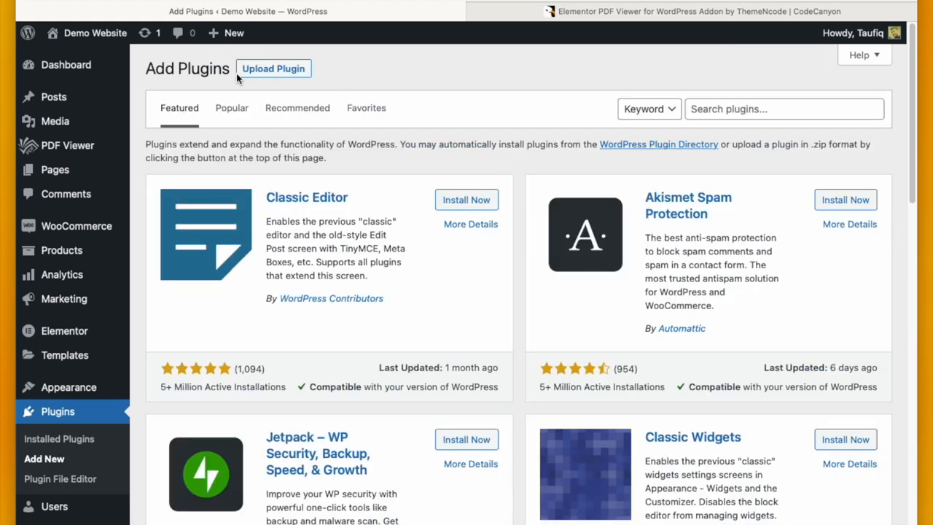
left_click(274, 69)
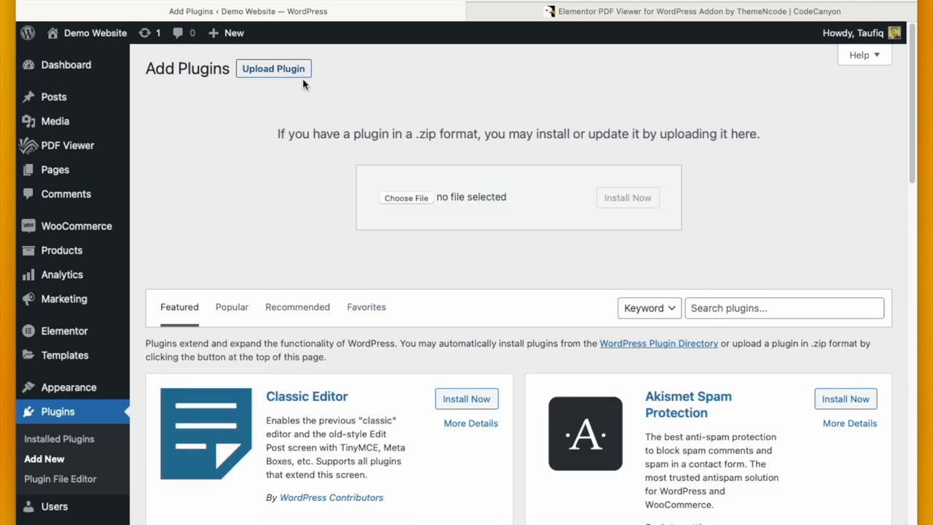
left_click(406, 197)
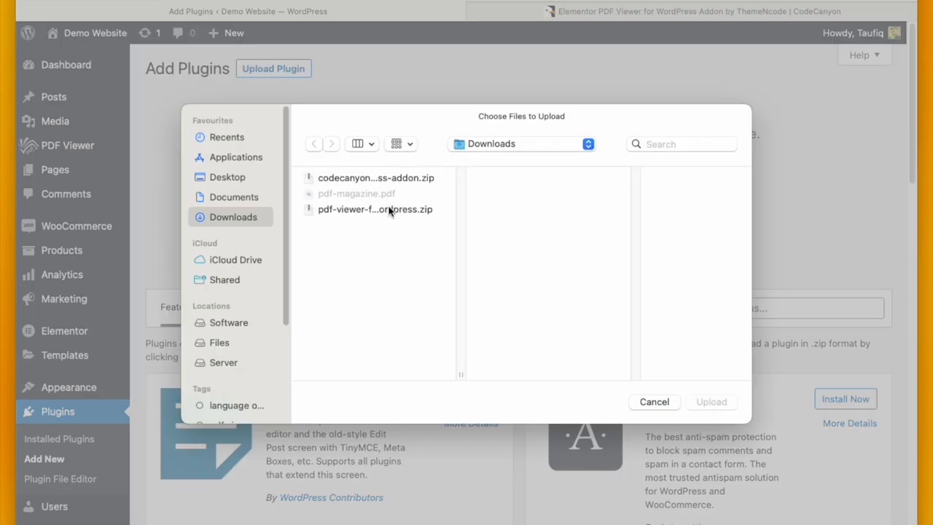
left_click(376, 177)
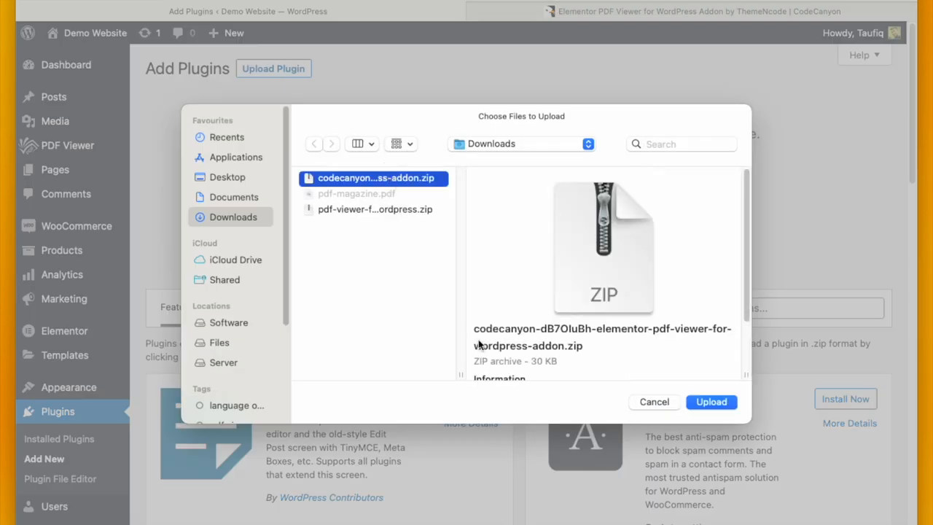
left_click(712, 402)
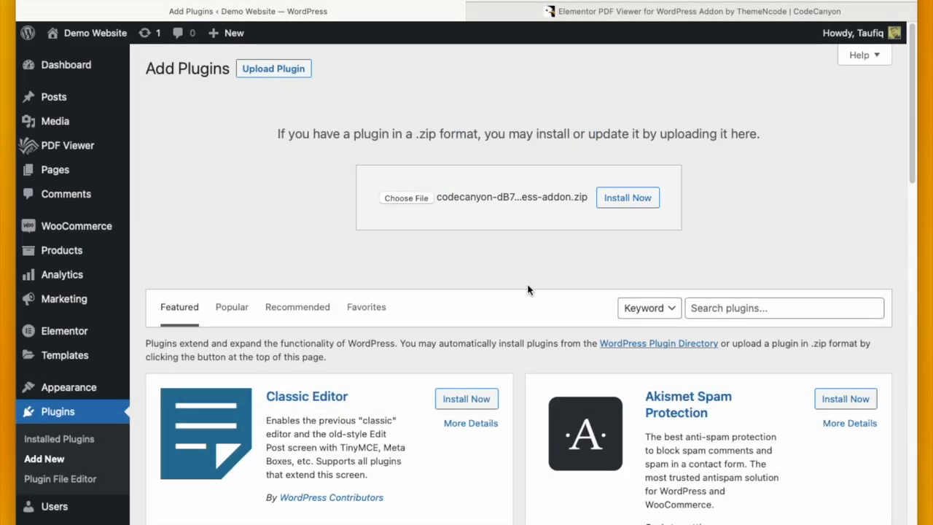
Install and activate the Elementor PDF Viewer addon, then start a new PDF viewer
left_click(627, 198)
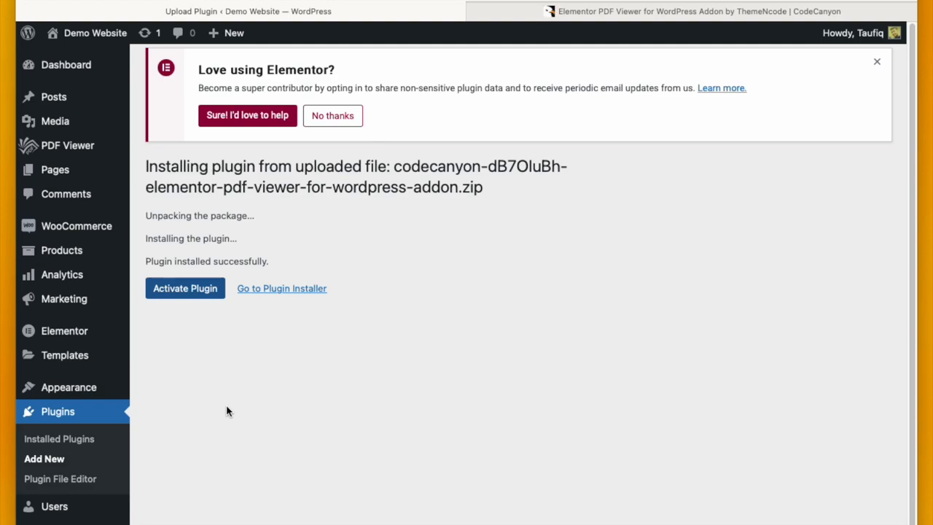
left_click(184, 289)
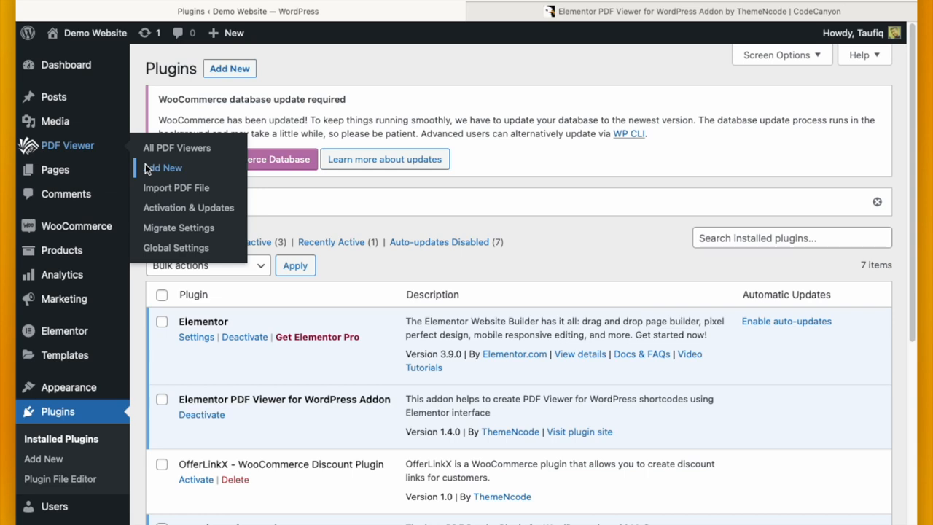
left_click(164, 167)
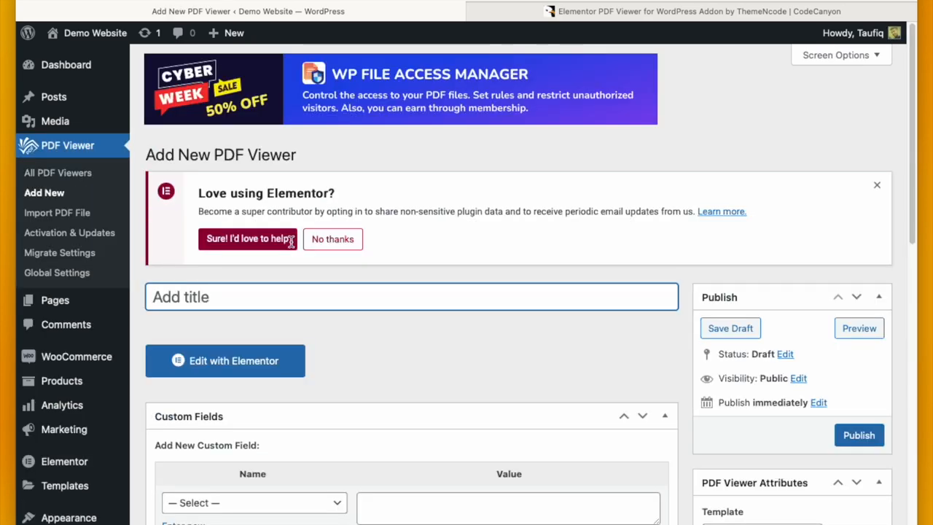
Title the viewer 'My First Ebook' and attach pdf-magazine.pdf from the Media Library
type("My First Eboo")
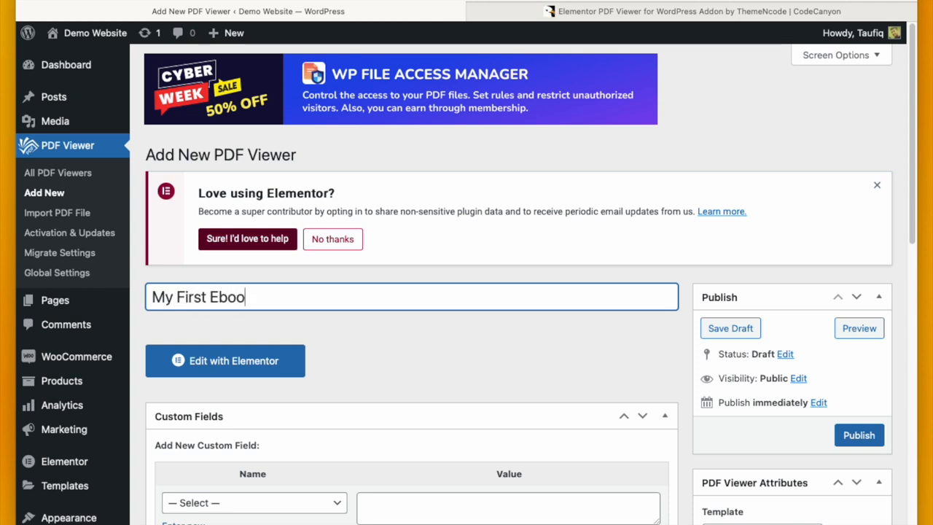
type("k")
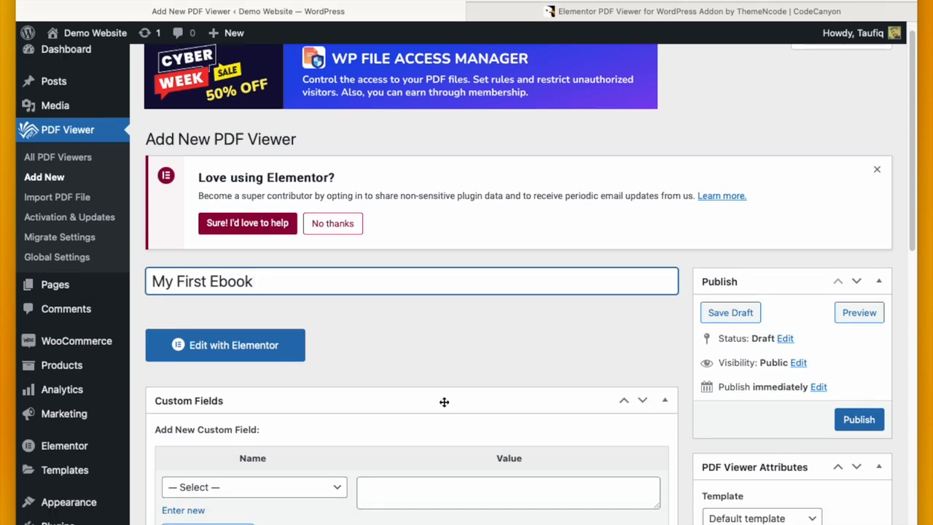
scroll("down", 3)
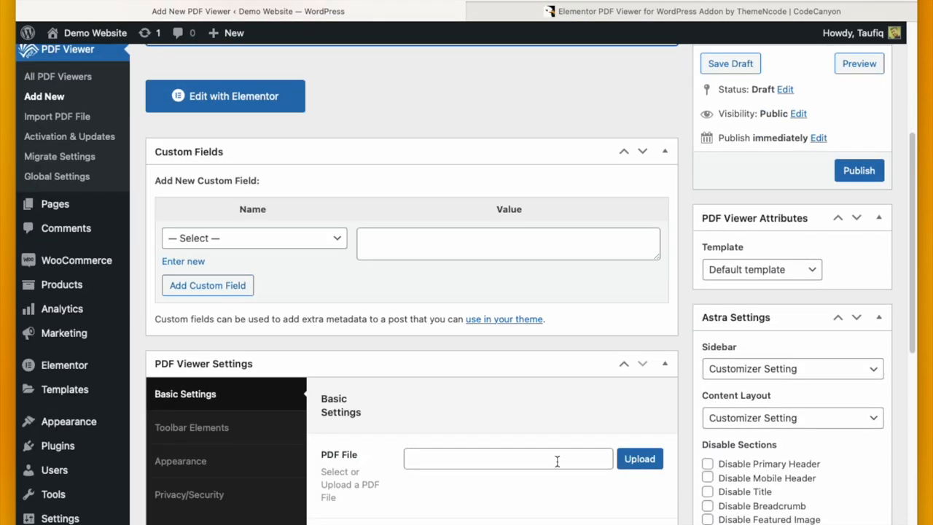
left_click(639, 458)
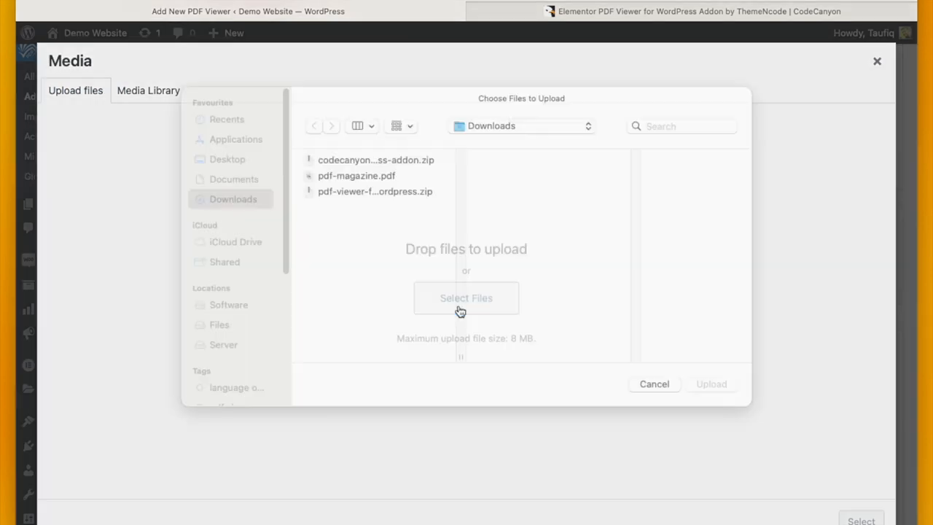
left_click(356, 175)
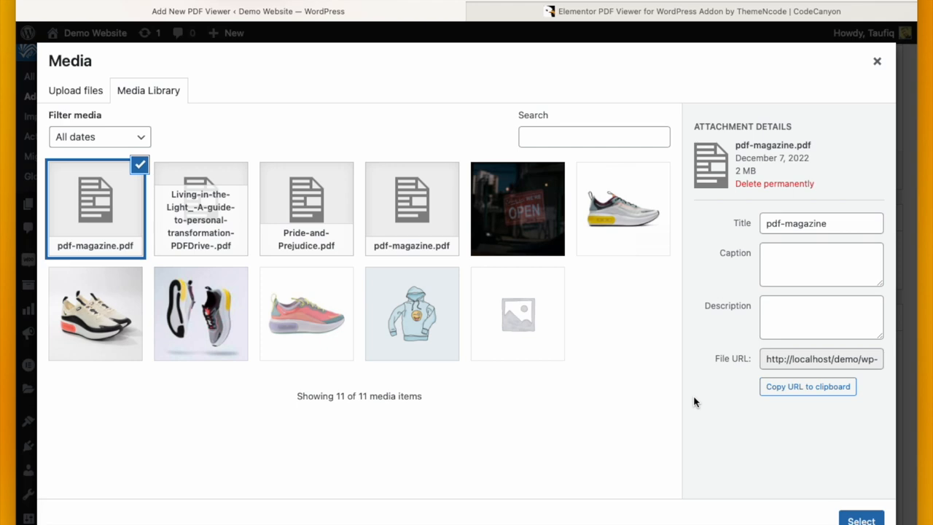
left_click(860, 519)
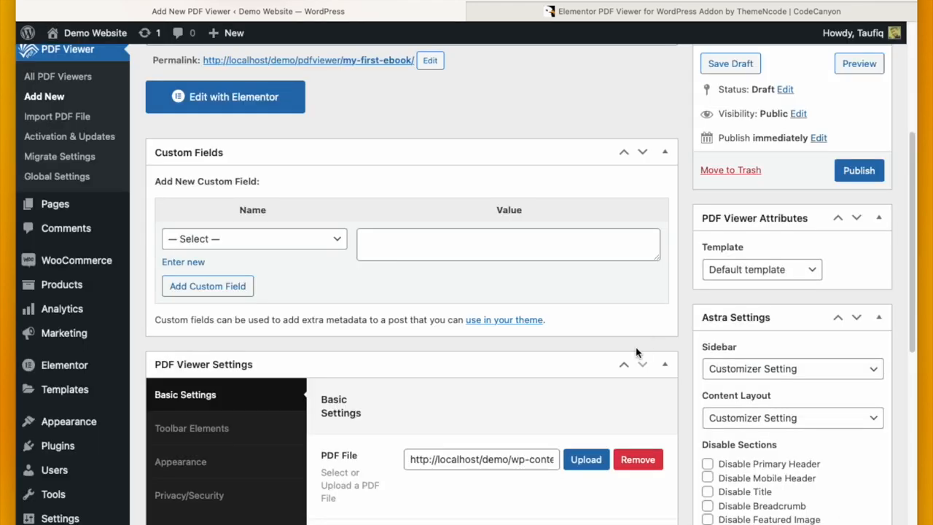
Publish the My First Ebook PDF viewer
scroll("down", 3)
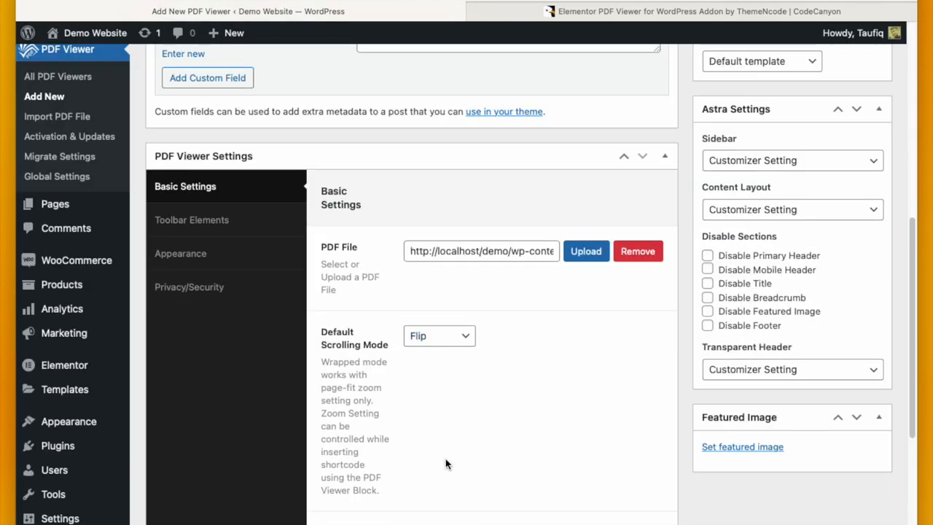
left_click(439, 335)
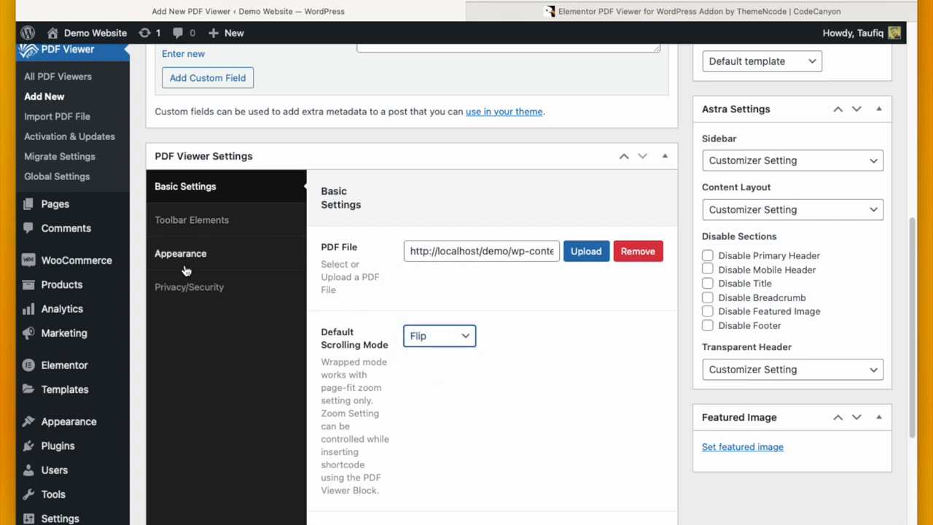
mouse_move(548, 368)
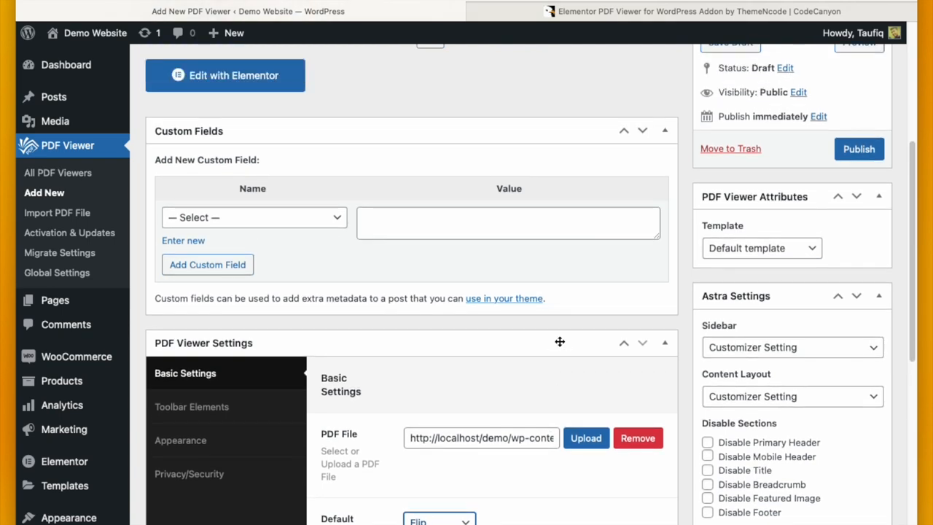
left_click(859, 149)
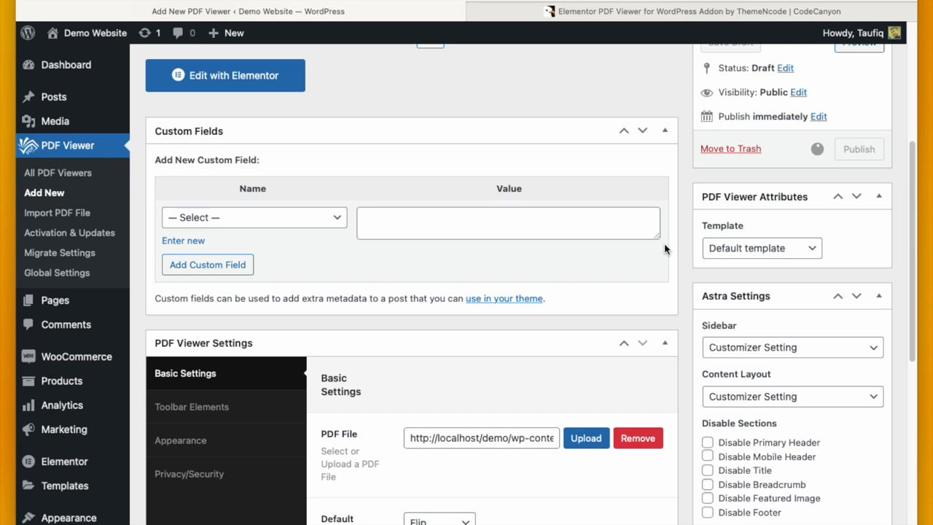
left_click(859, 148)
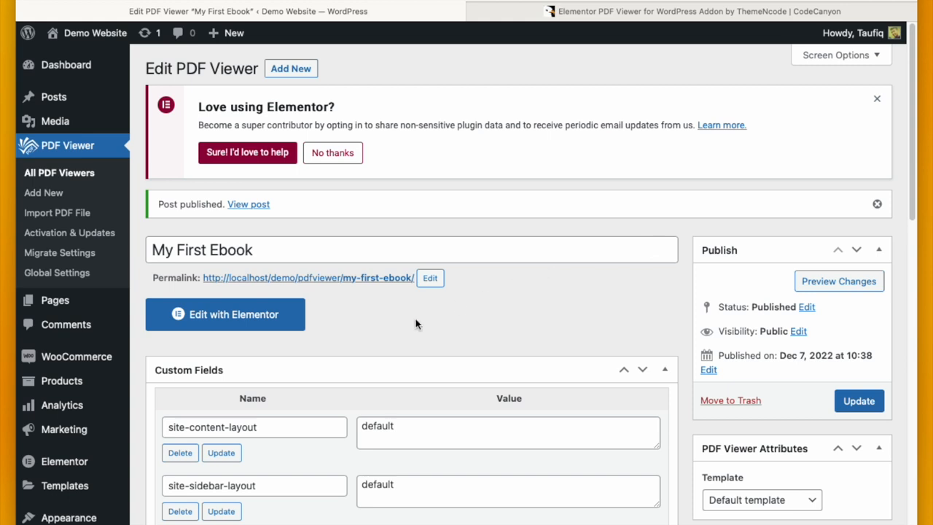
mouse_move(55, 301)
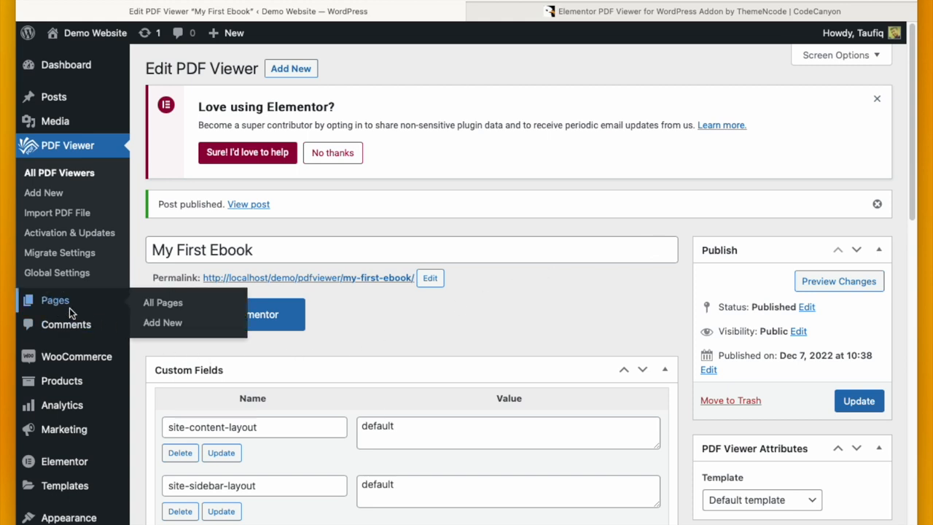
From All Pages, create a new page titled 'For PDF Testing'
left_click(163, 302)
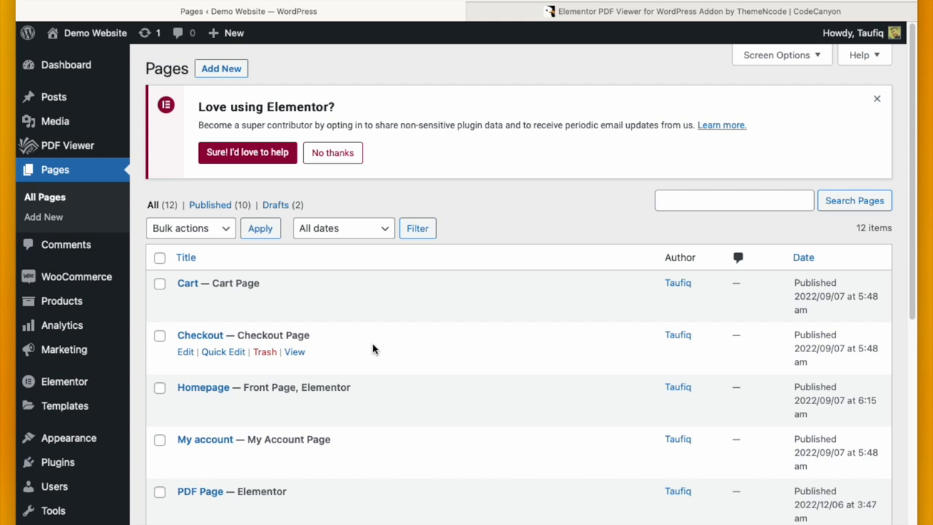
mouse_move(225, 86)
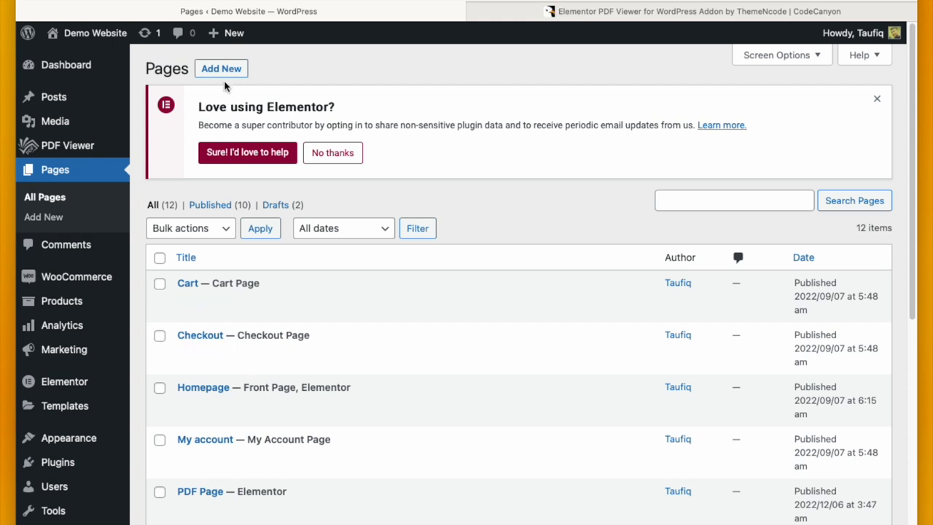
mouse_move(400, 103)
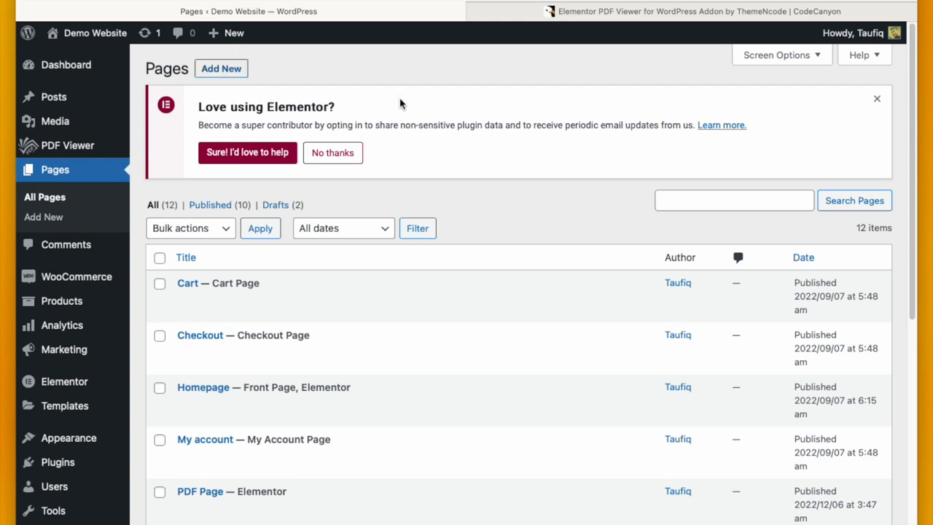
left_click(222, 69)
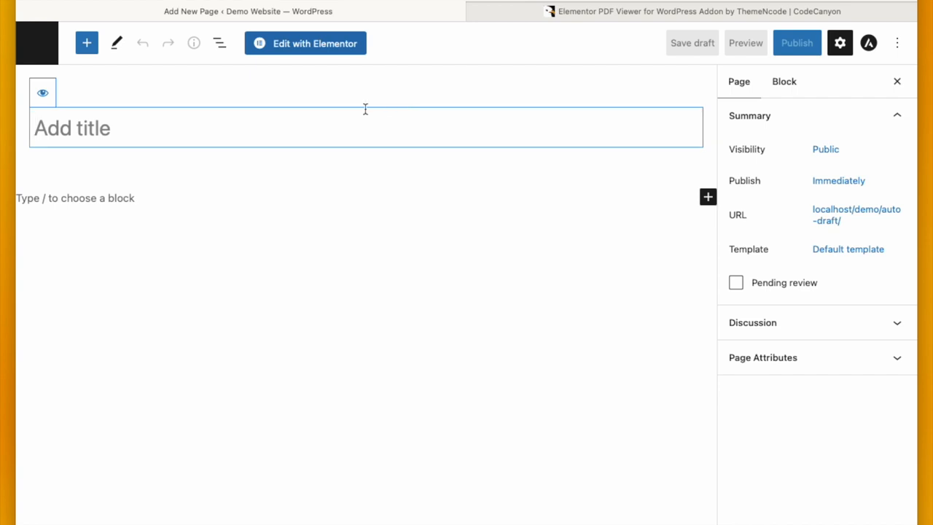
type("FOr")
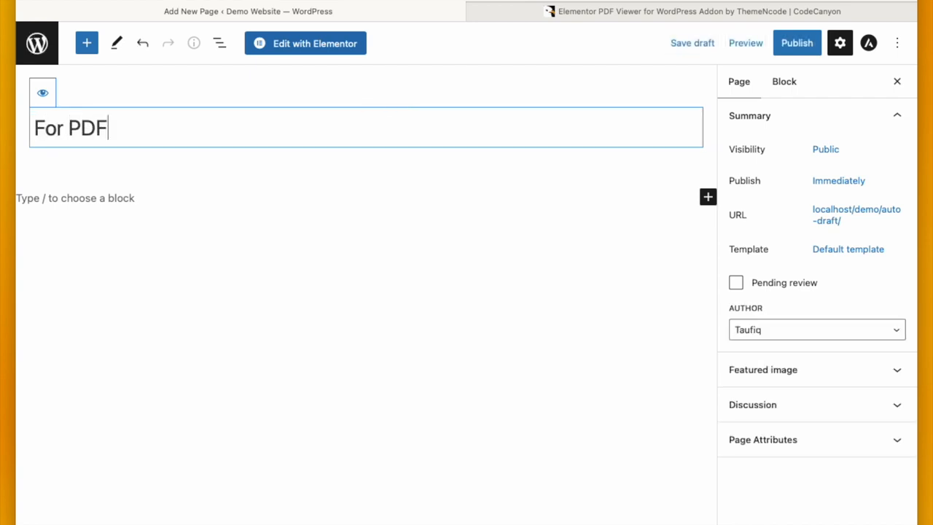
type("Testing")
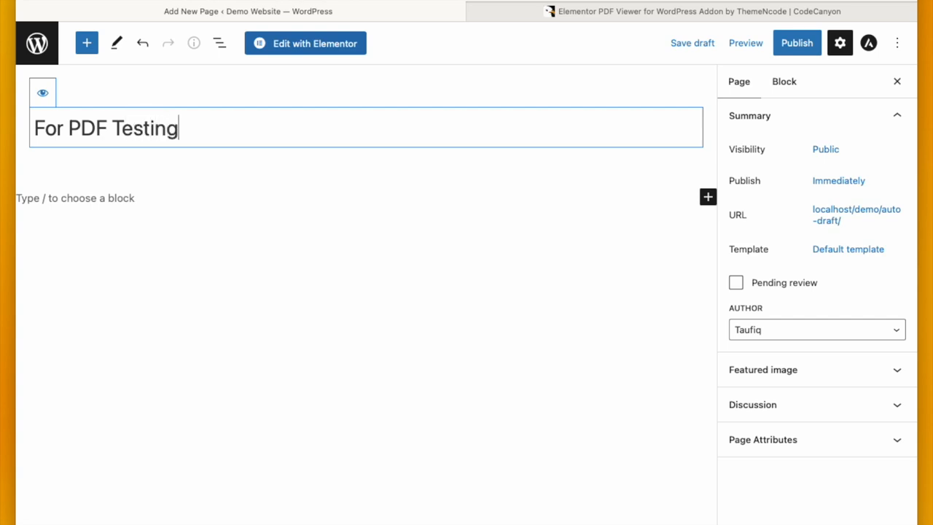
mouse_move(682, 94)
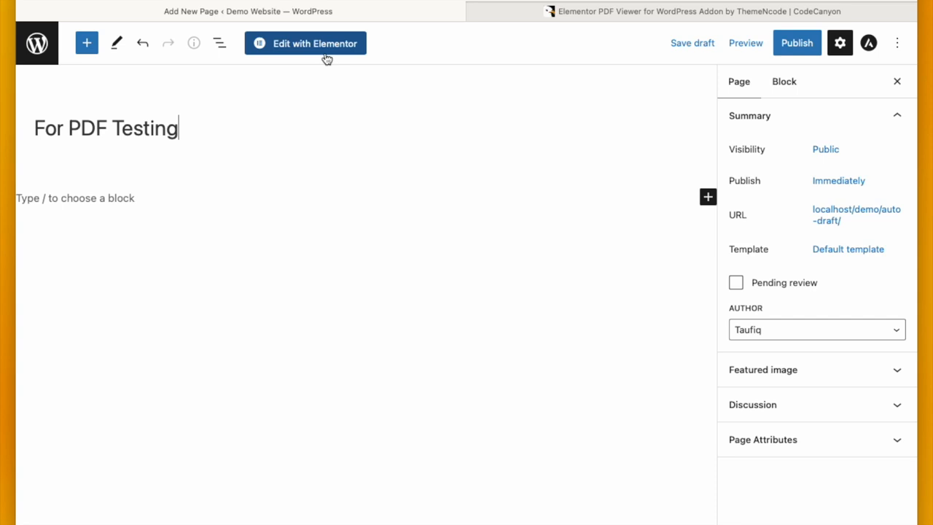
Edit the page with Elementor and add a PDF Viewer Link widget set to the book viewer
left_click(305, 44)
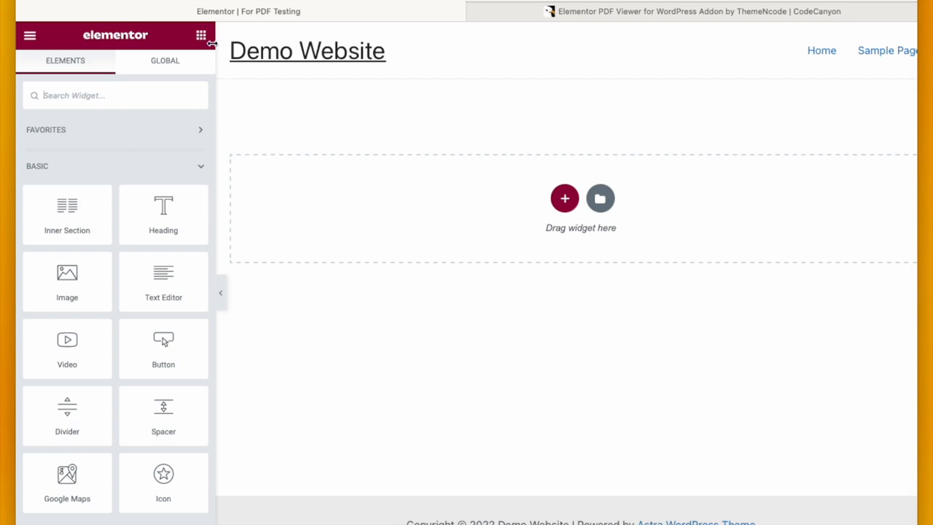
mouse_move(163, 89)
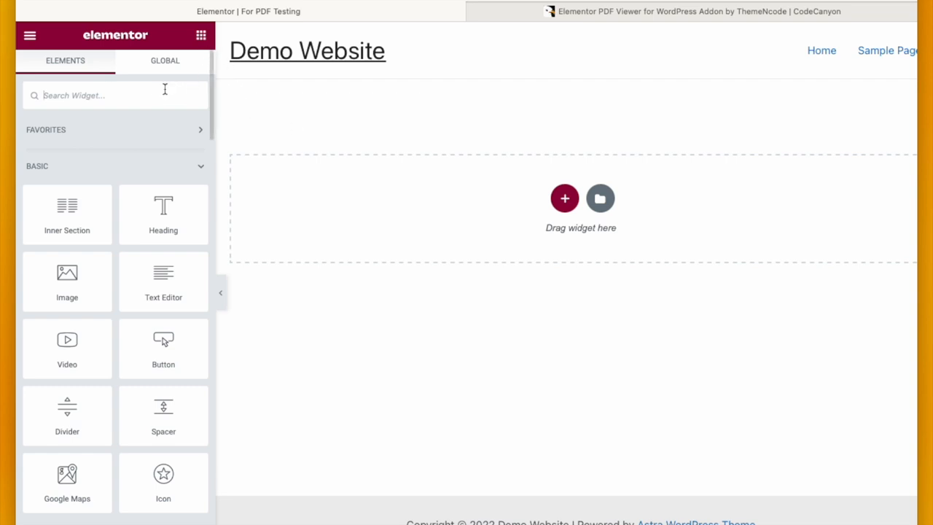
type("pdf")
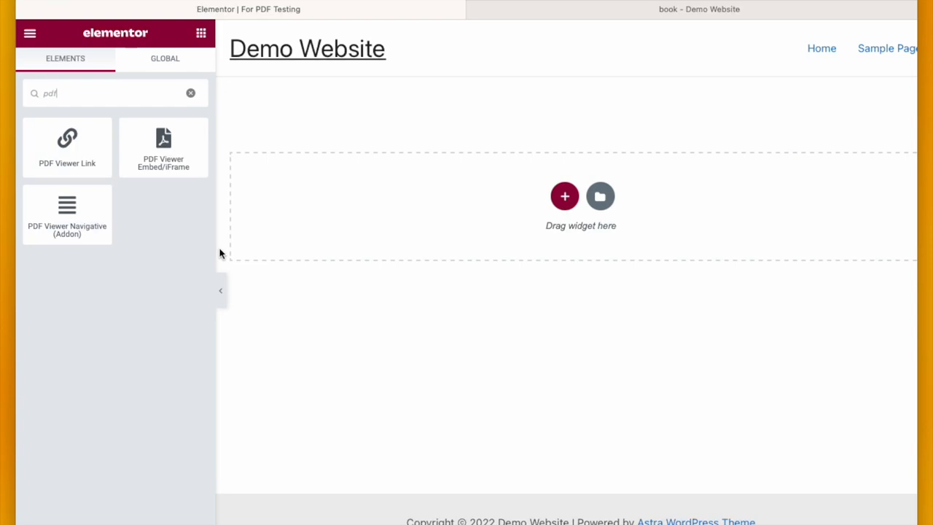
left_click_drag(68, 139, 388, 212)
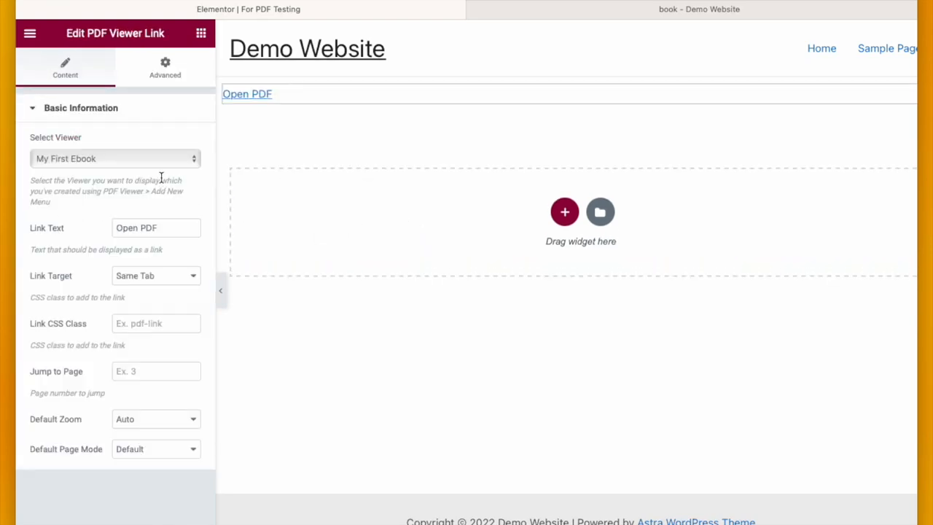
left_click(113, 158)
type("First E")
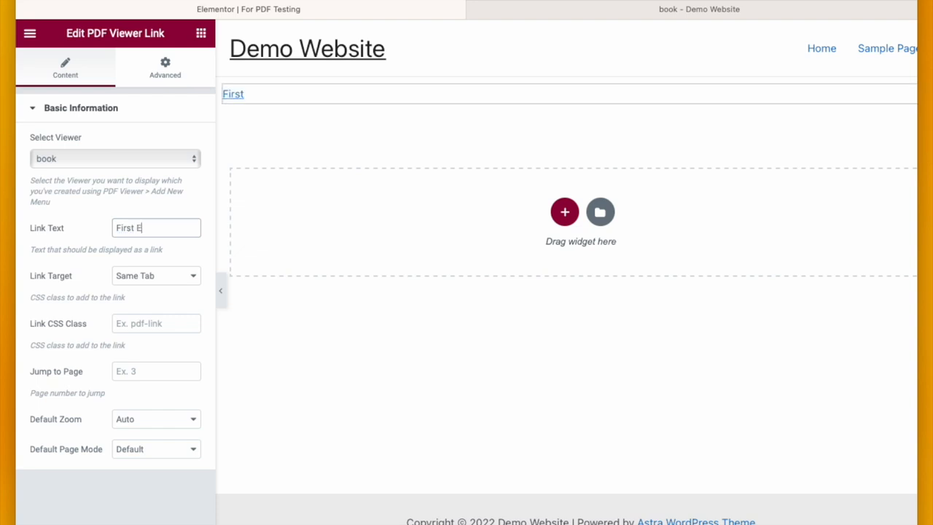
type("book")
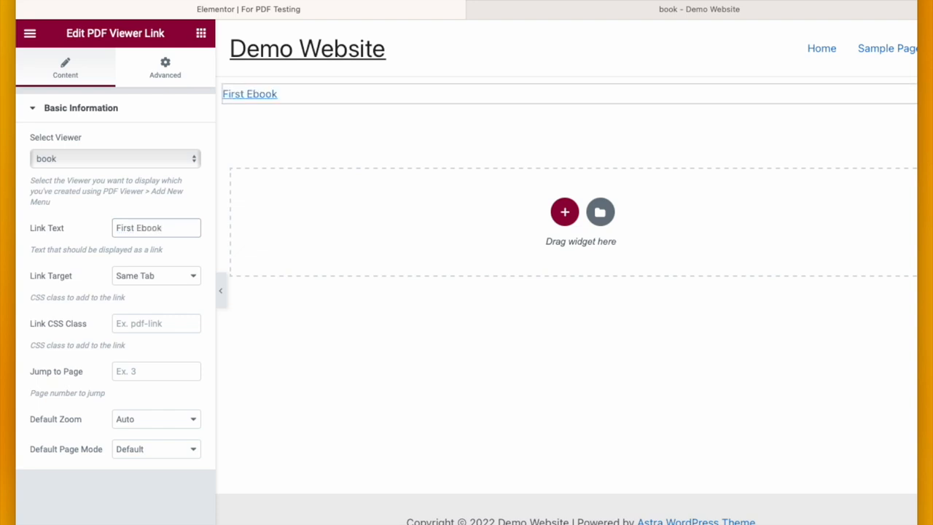
mouse_move(84, 385)
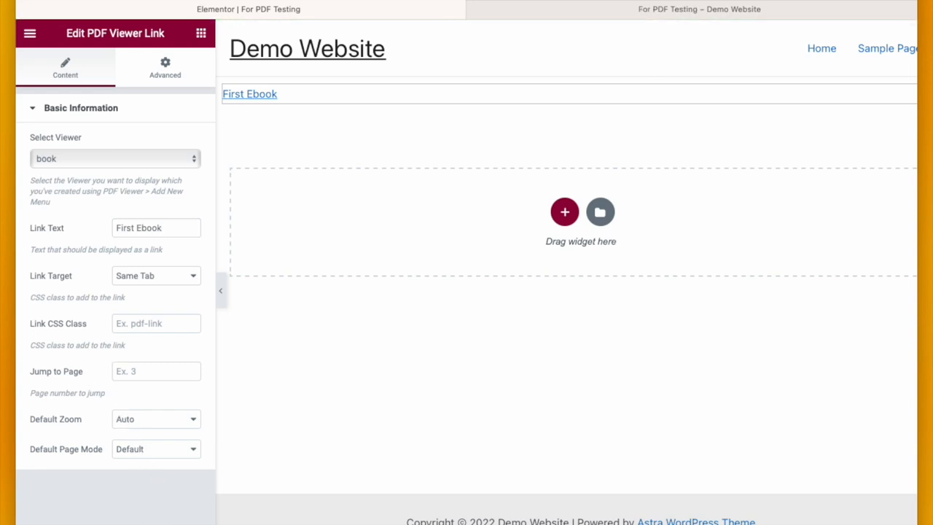
mouse_move(487, 51)
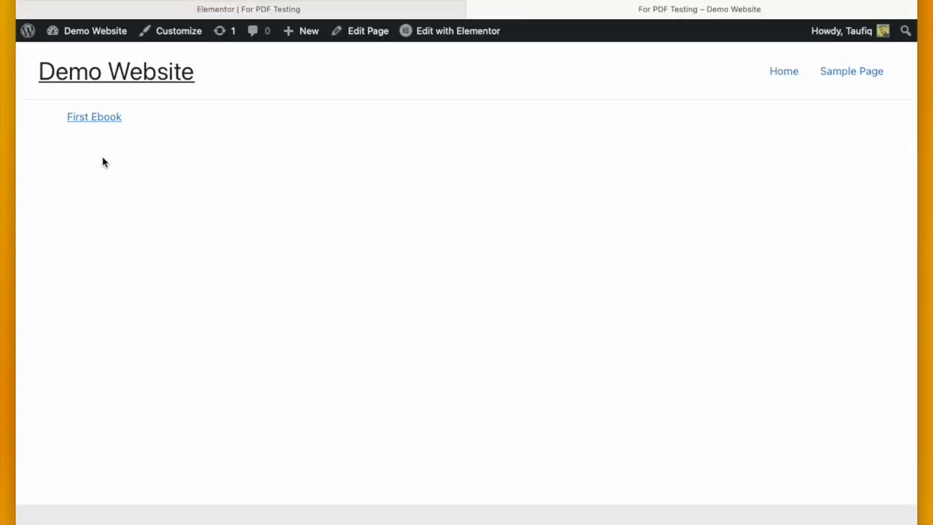
Follow the live First Ebook link and scroll the opened Pride and Prejudice viewer
left_click(93, 116)
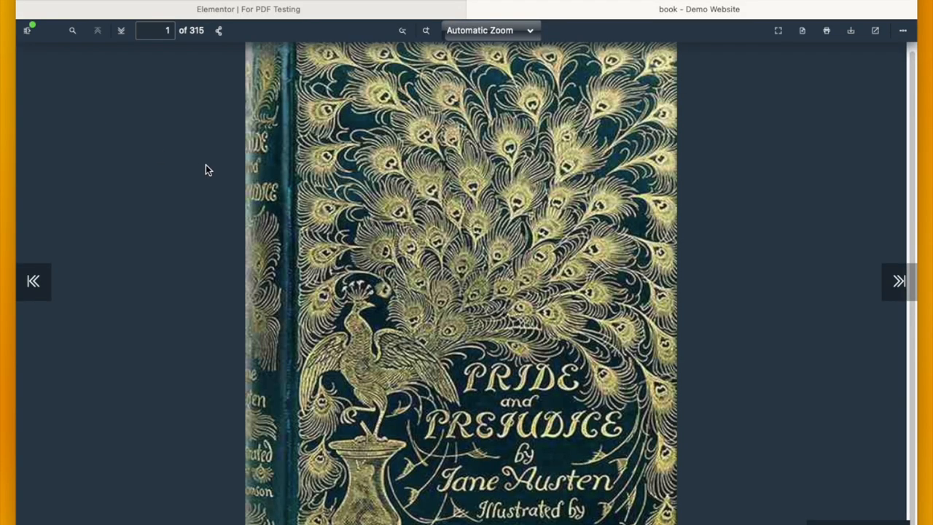
scroll("down", 3)
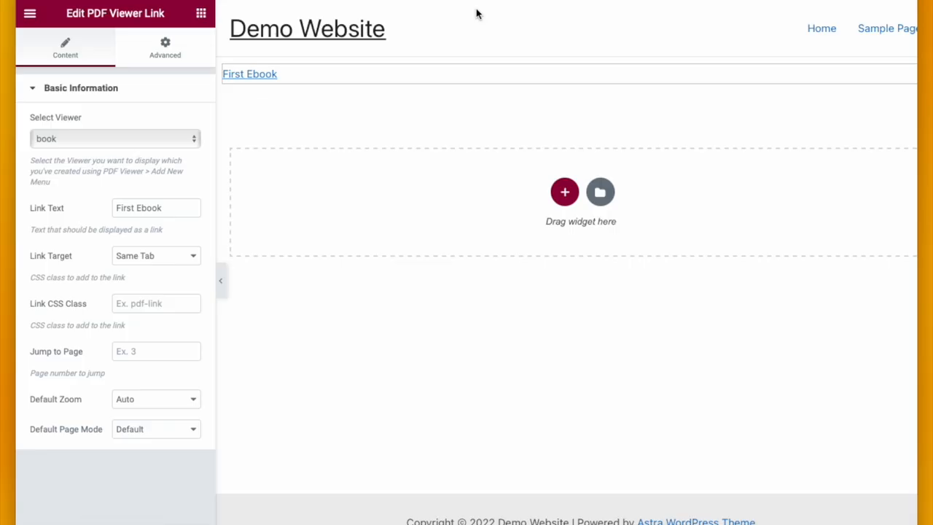
mouse_move(350, 156)
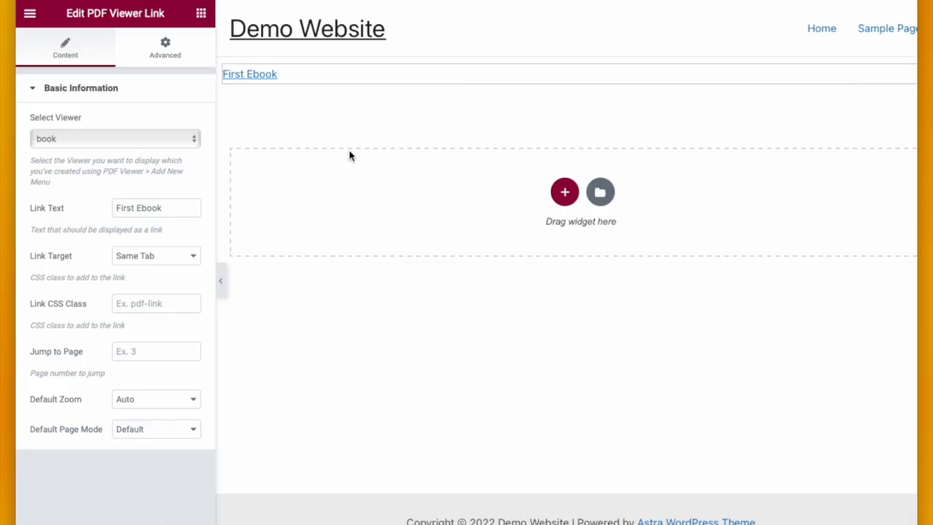
mouse_move(145, 47)
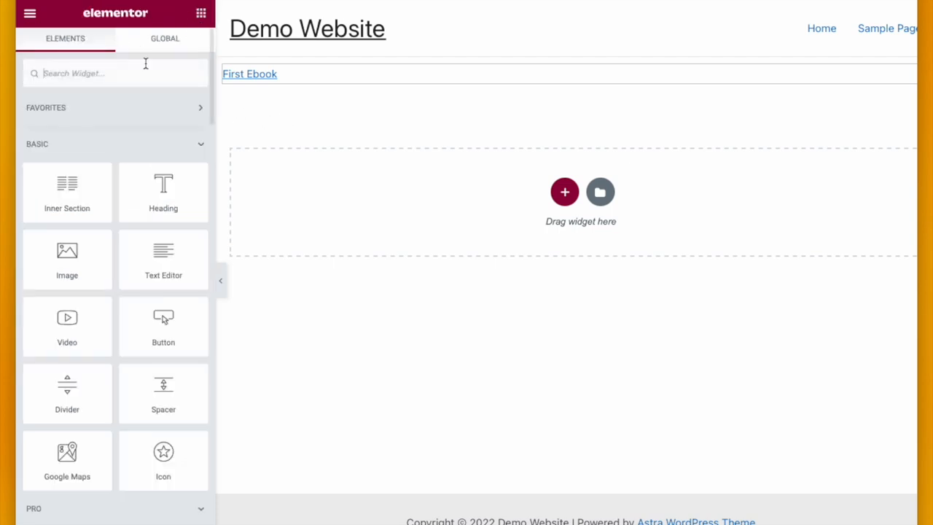
Drag a PDF Viewer Embed/iFrame widget below the First Ebook link and select the book viewer
type("pdf")
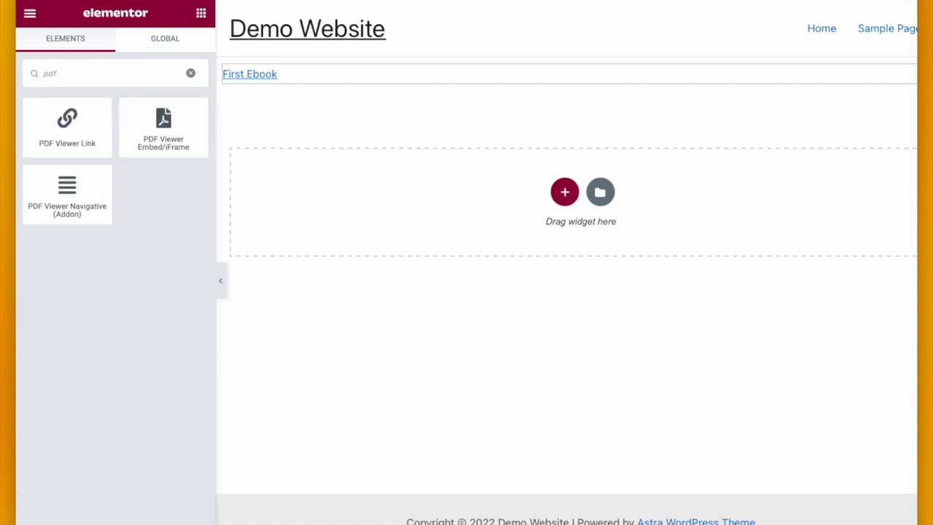
mouse_move(163, 129)
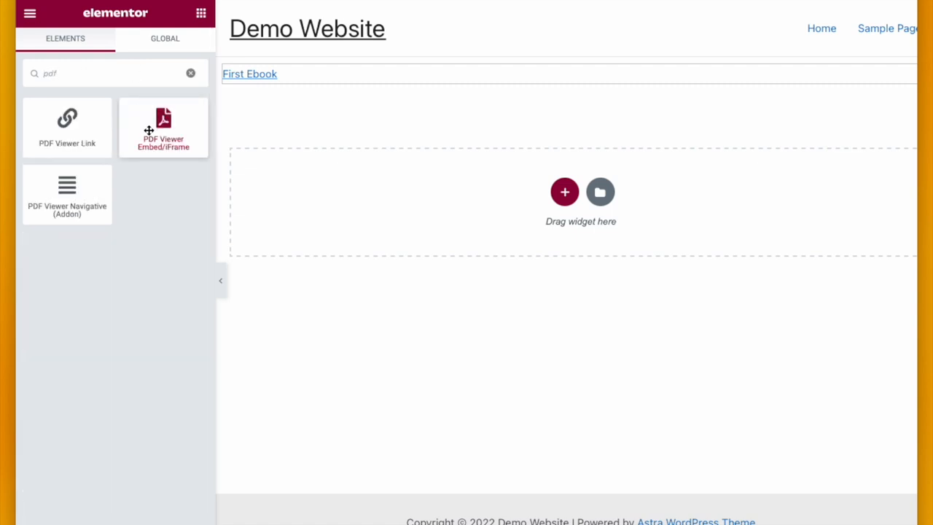
left_click_drag(163, 129, 391, 204)
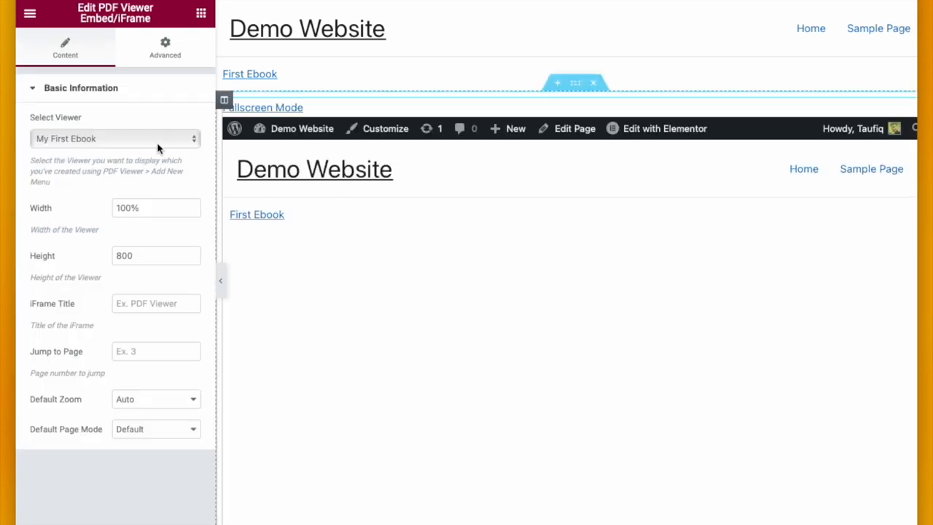
left_click(114, 138)
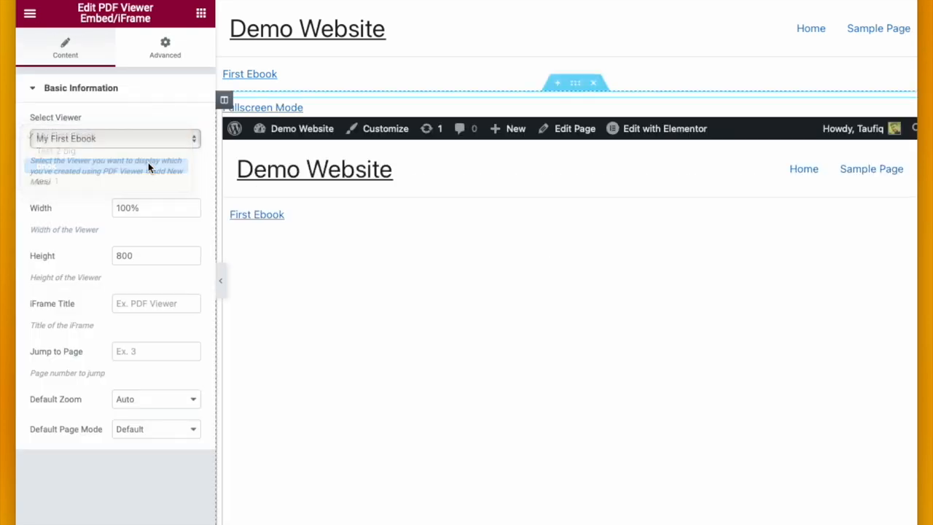
left_click(114, 139)
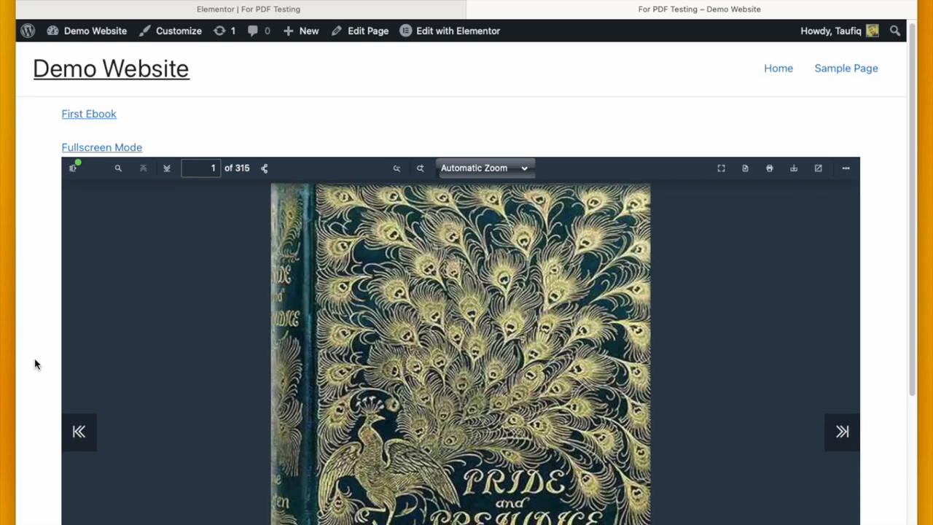
Inspect the embedded book viewer on the live page, then search 'pdf' back in the Elementor Elements panel
scroll("down", 3)
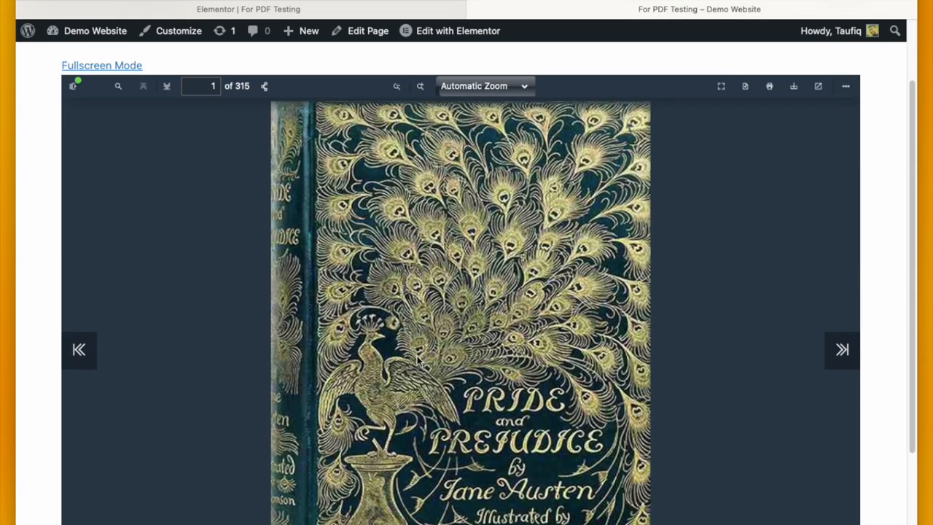
mouse_move(393, 232)
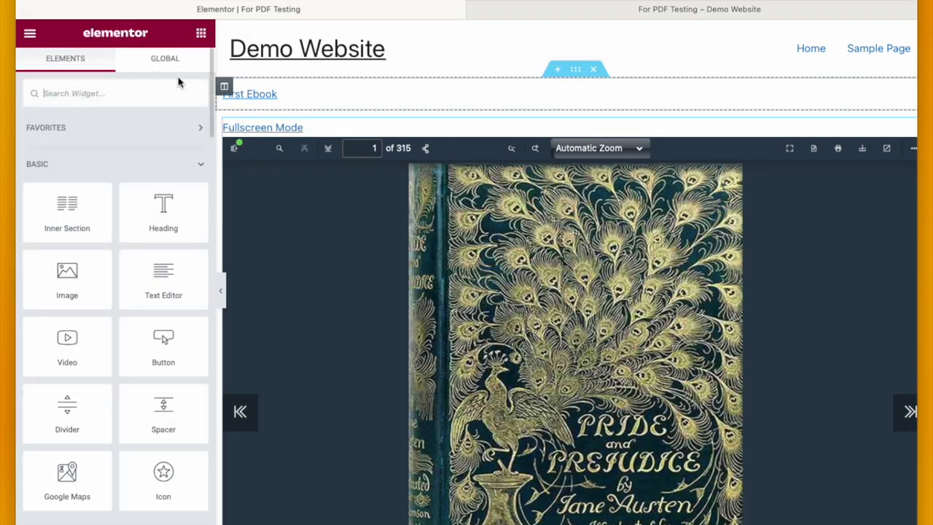
type("pdf")
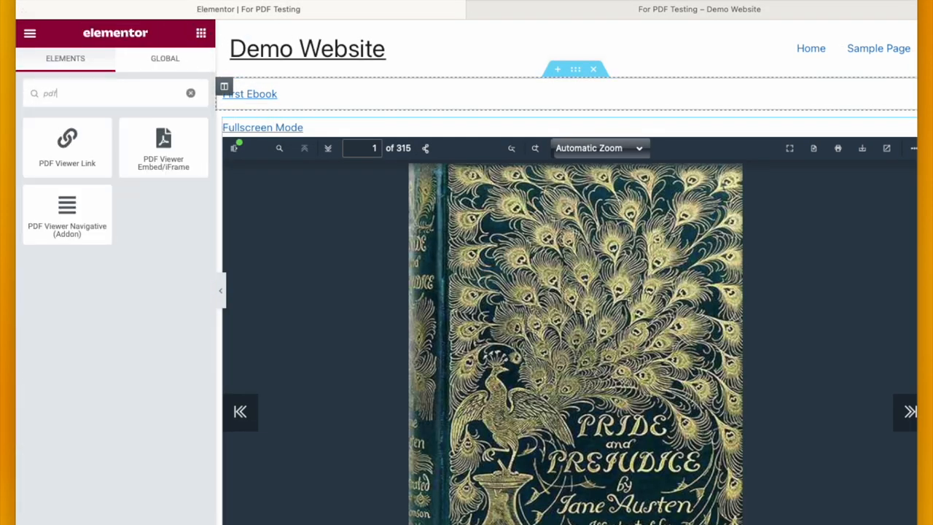